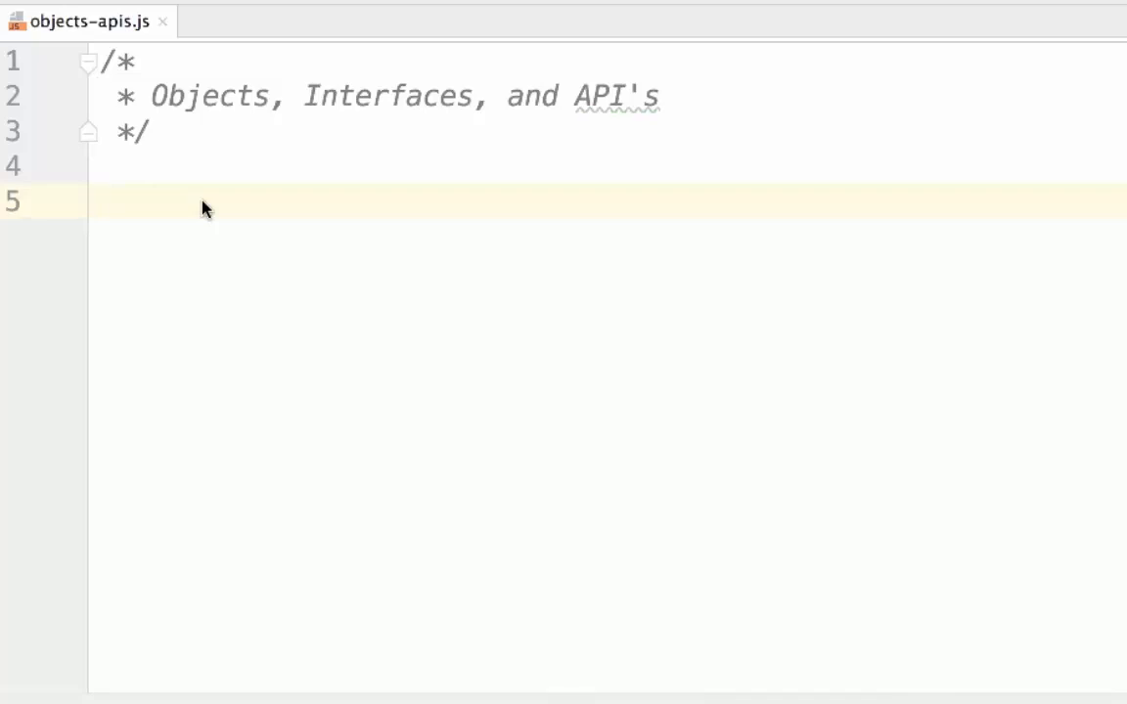
Start a dog object literal with name "Steve" and color "brown".
click(103, 206)
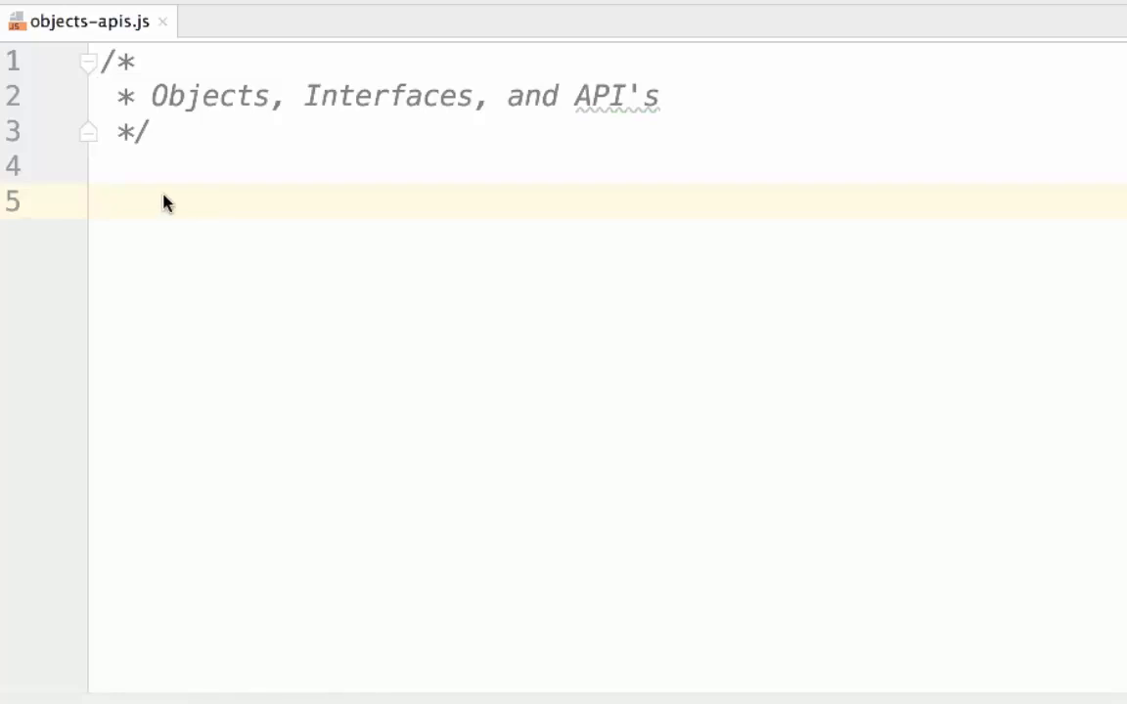
text(let dog)
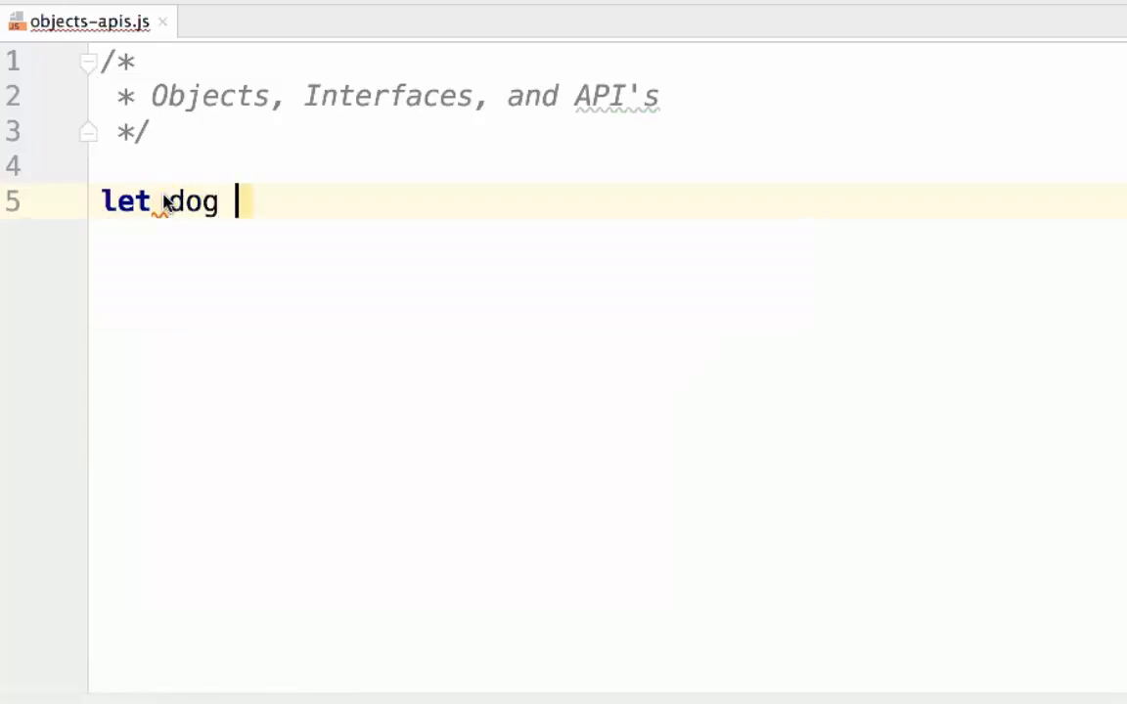
text(= {)
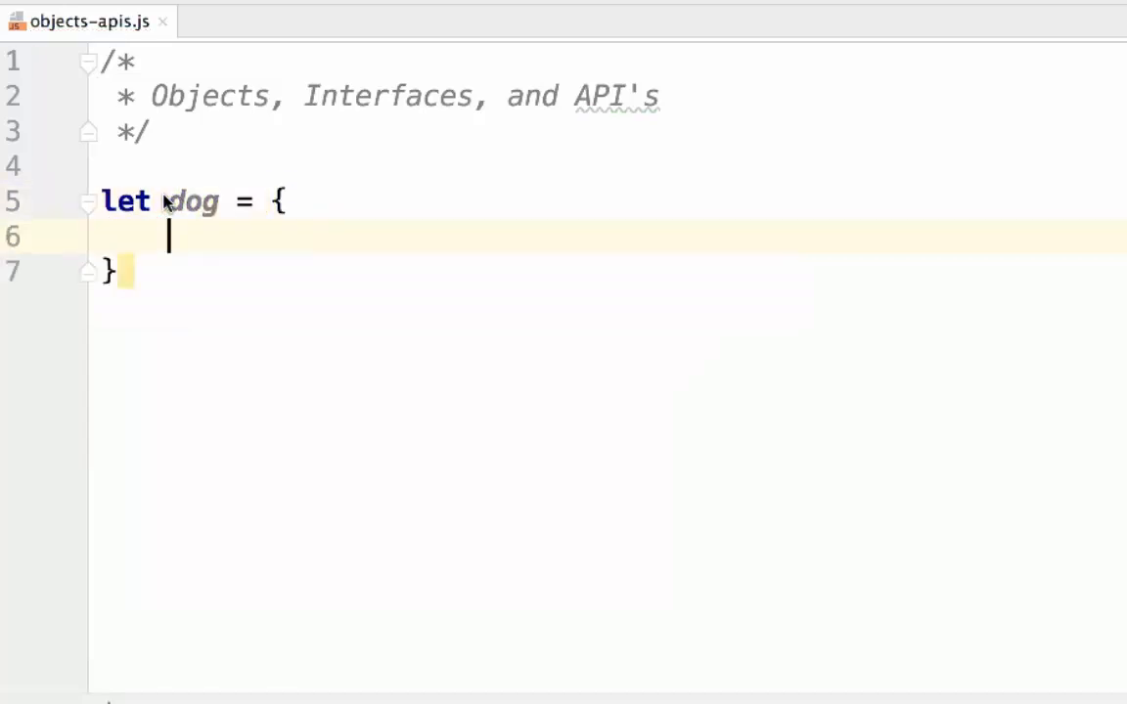
text(name)
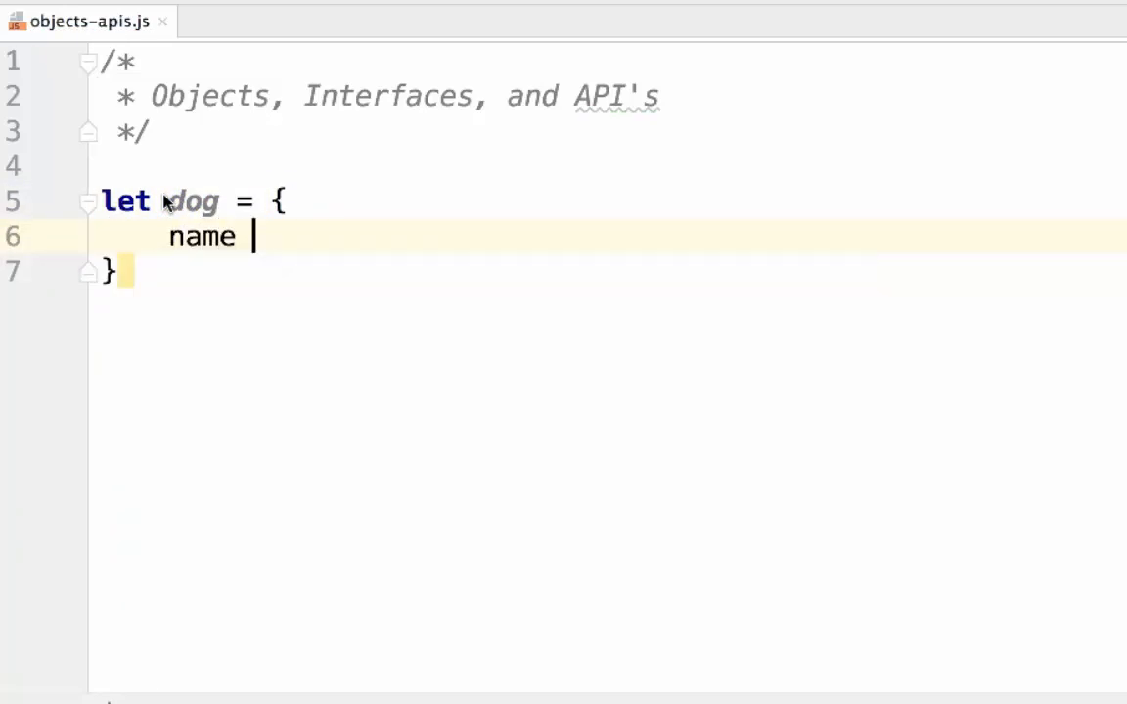
text(:)
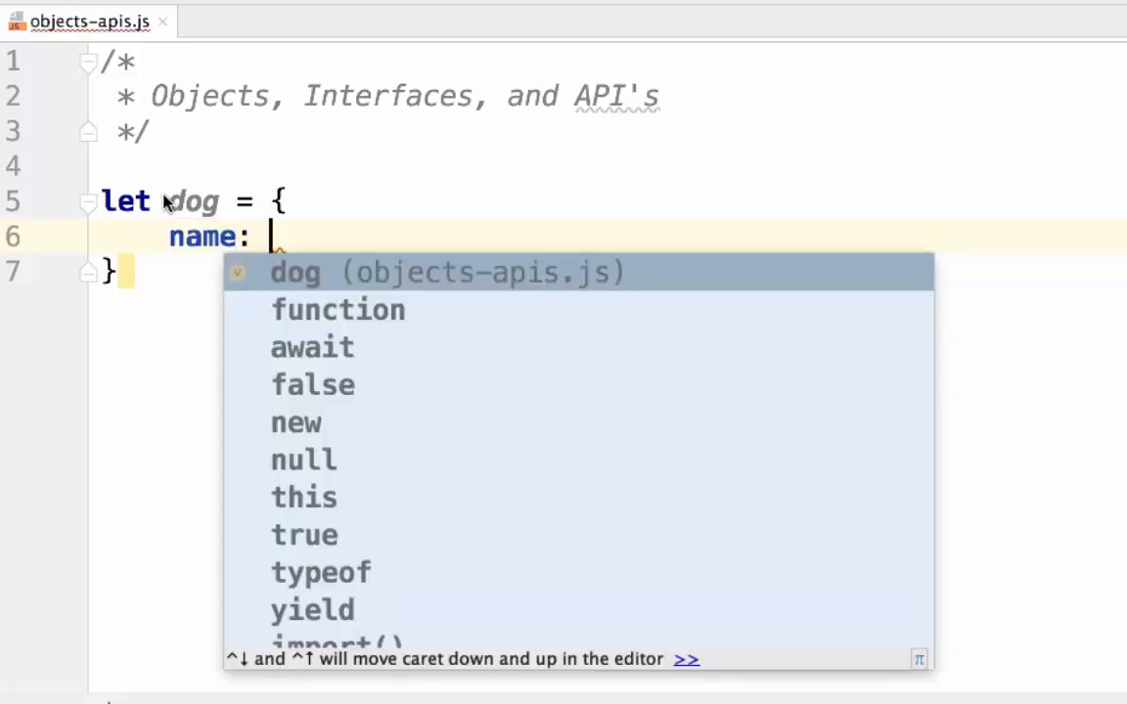
text("")
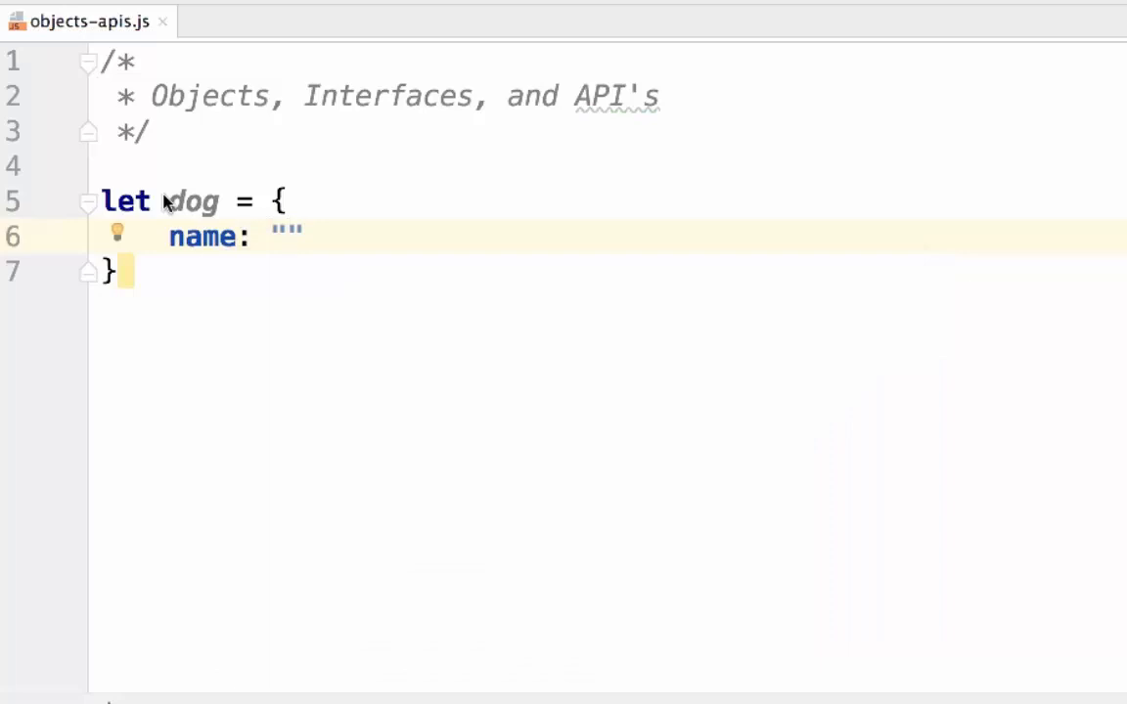
text(Steve)
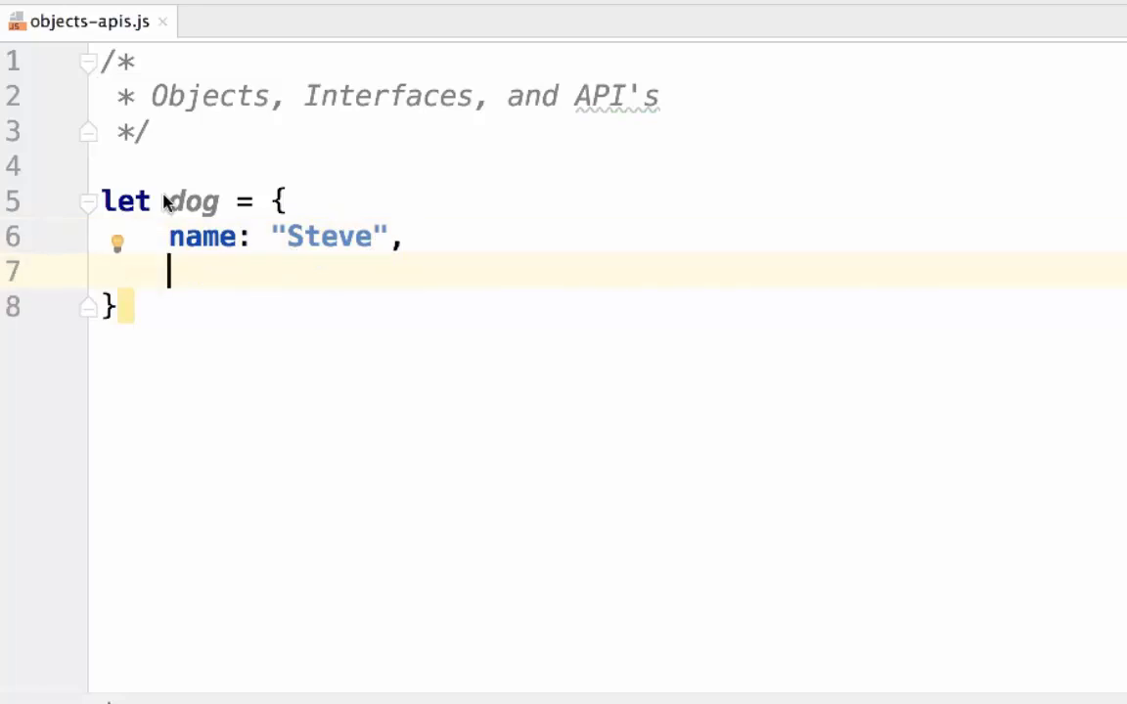
text(color: "brown",)
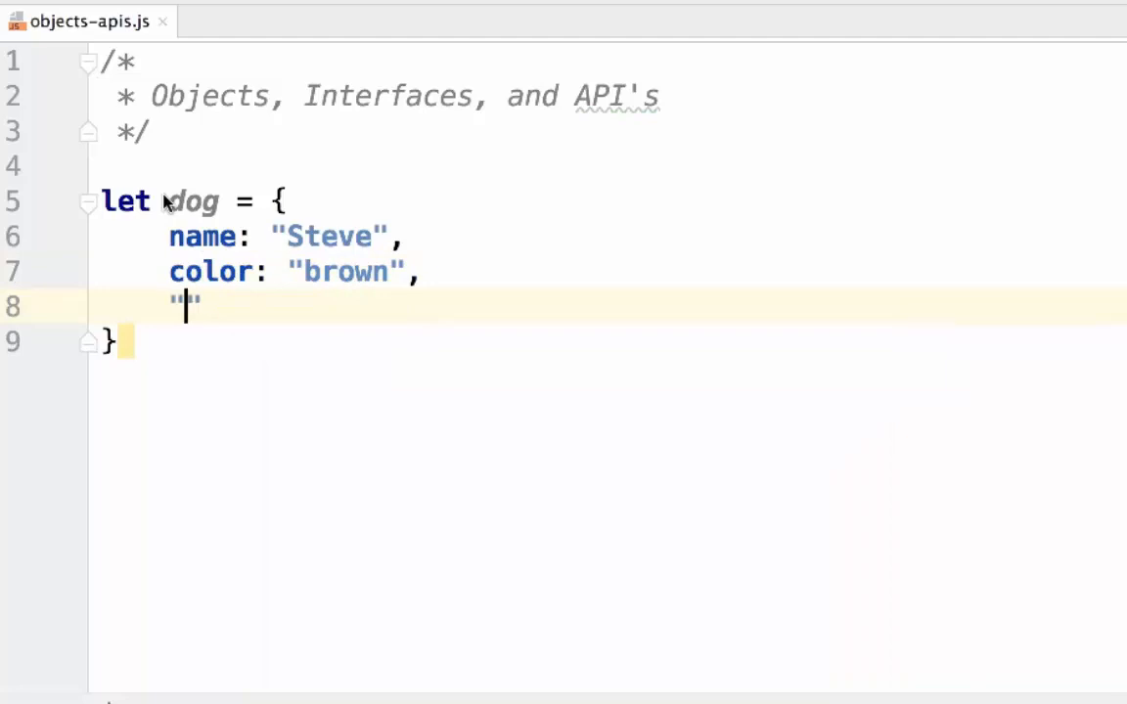
Add breed "Pug" and size "Small" properties, correcting size from Large to Small.
text(breed:)
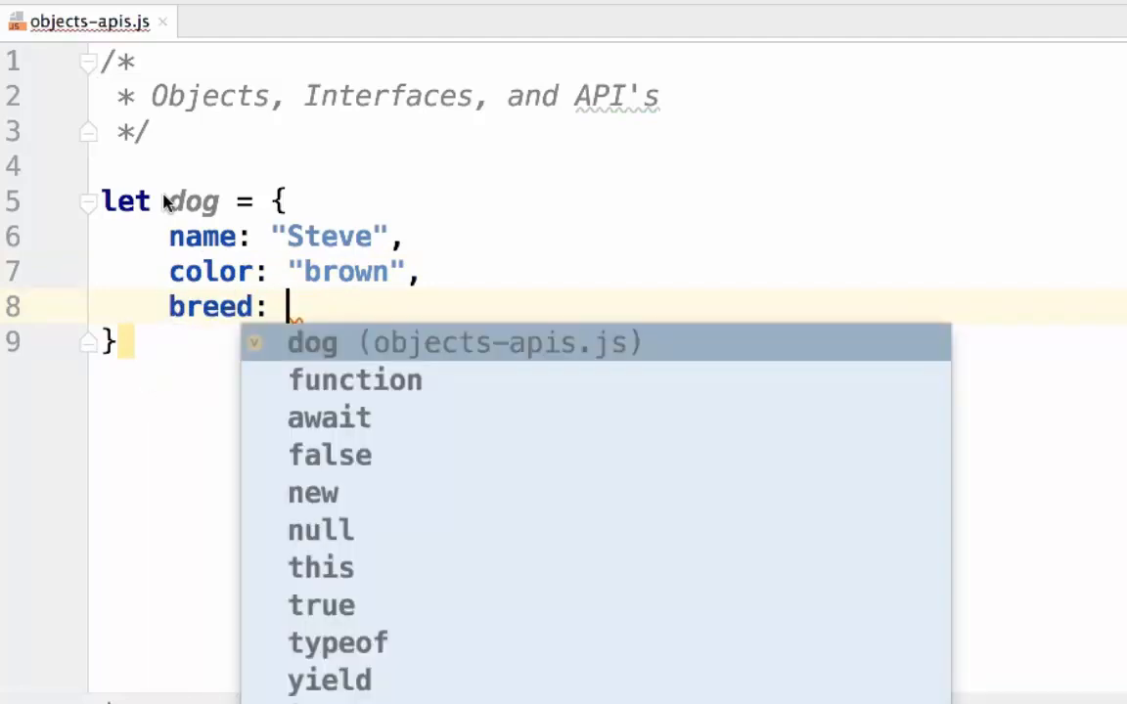
text("Pug",)
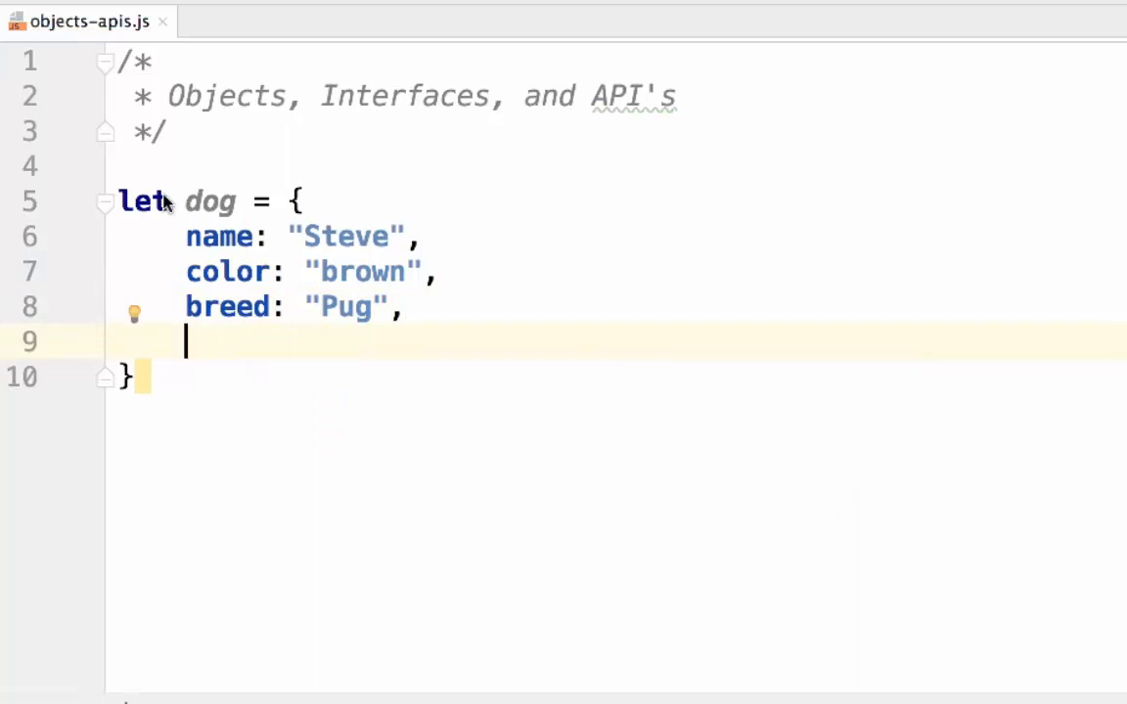
text(size)
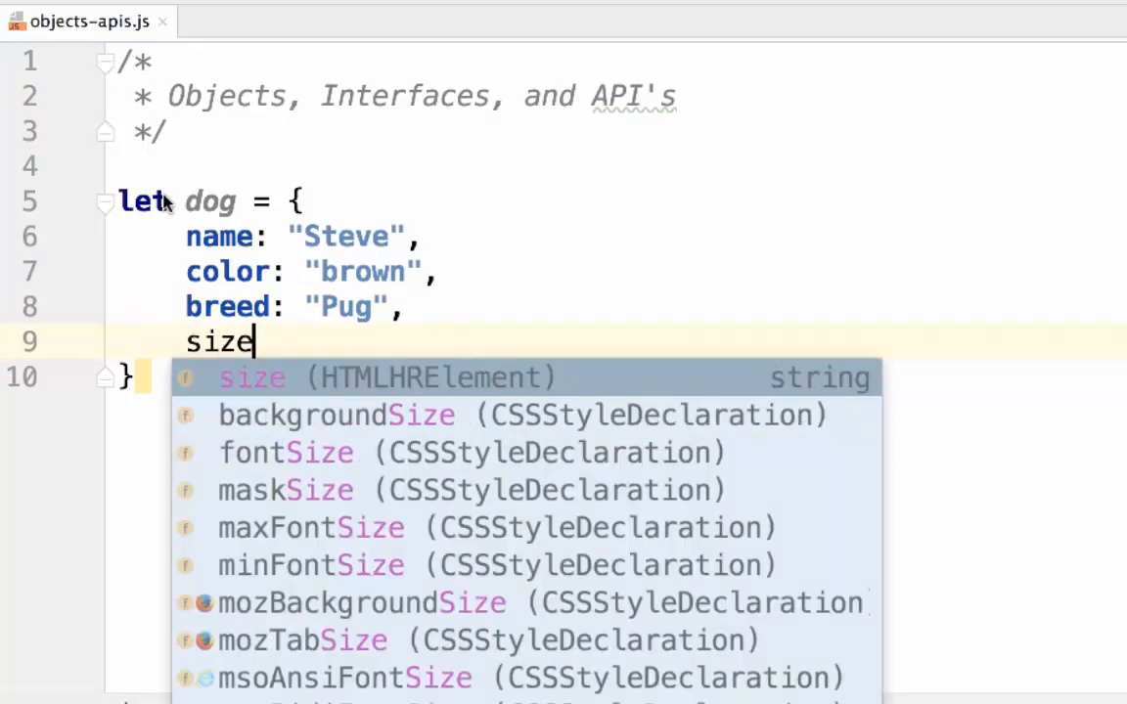
text(: "")
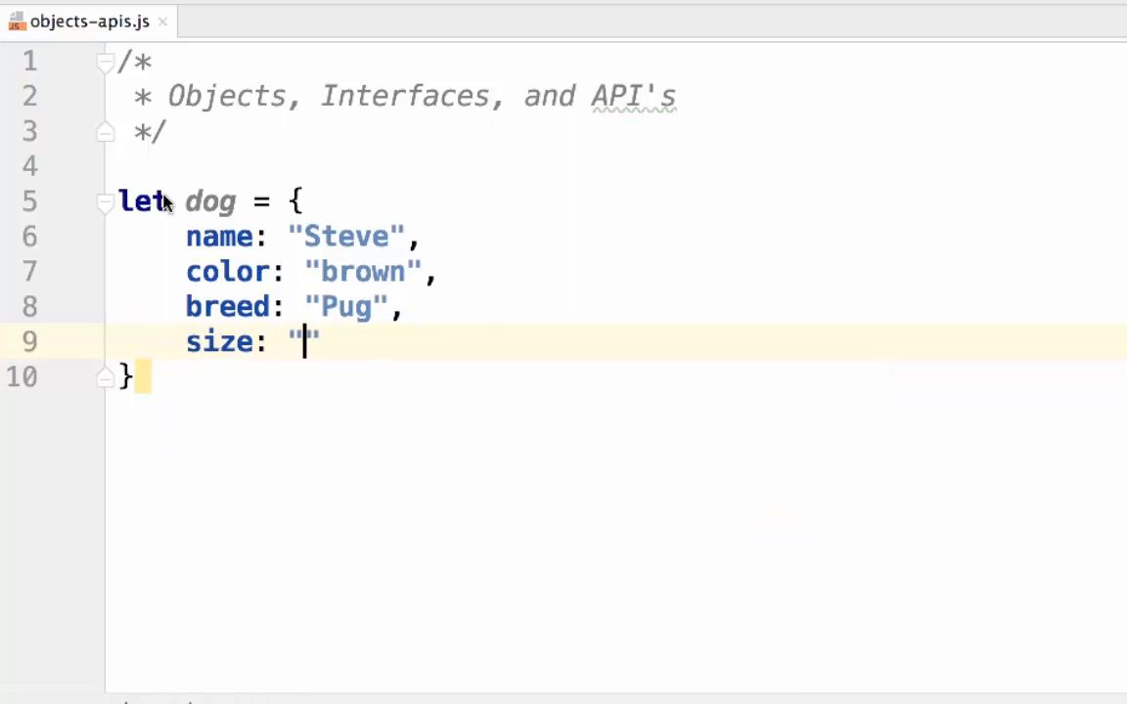
text(Lar)
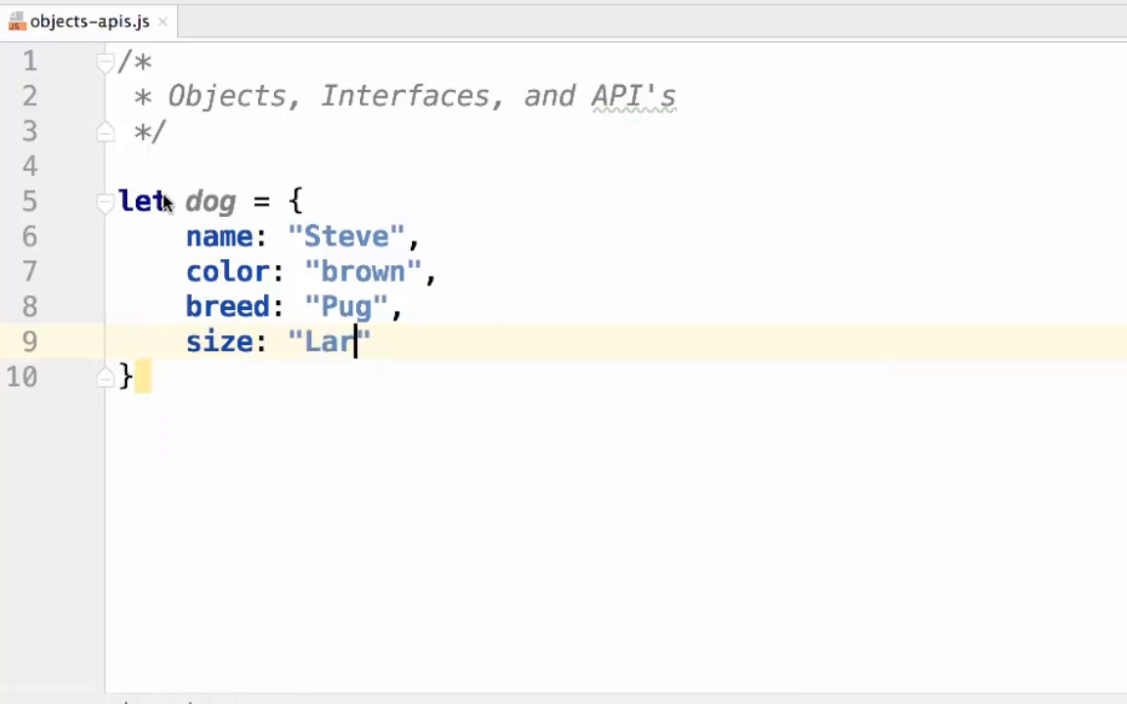
text(Small)
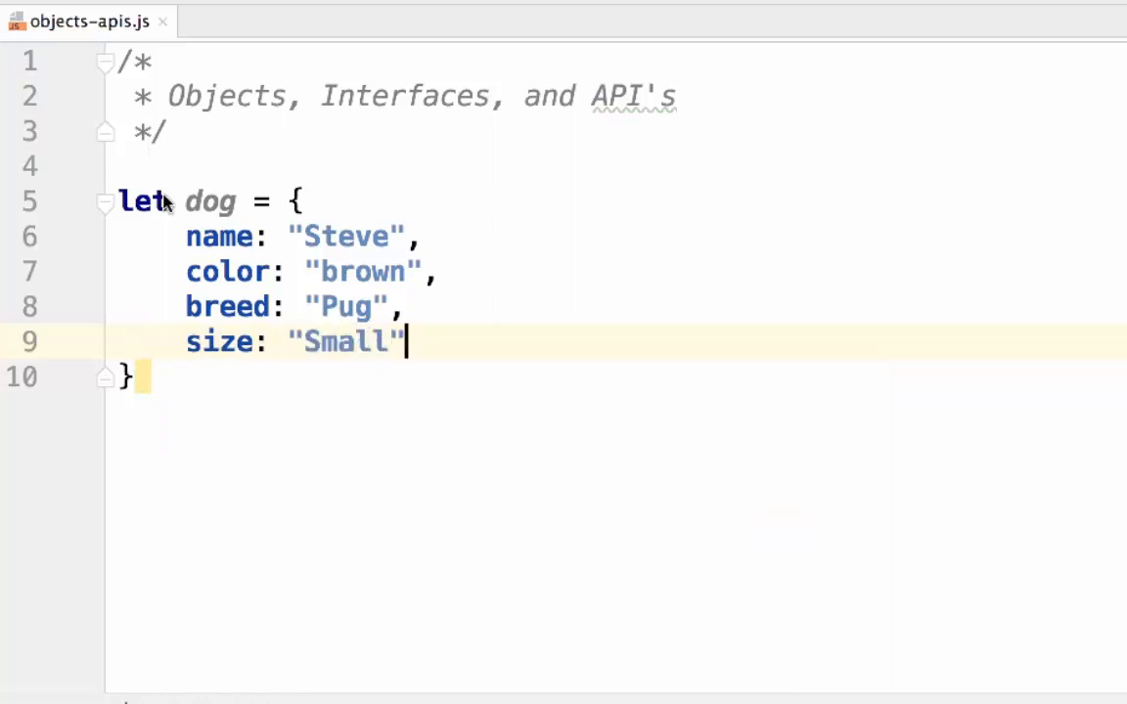
text(,)
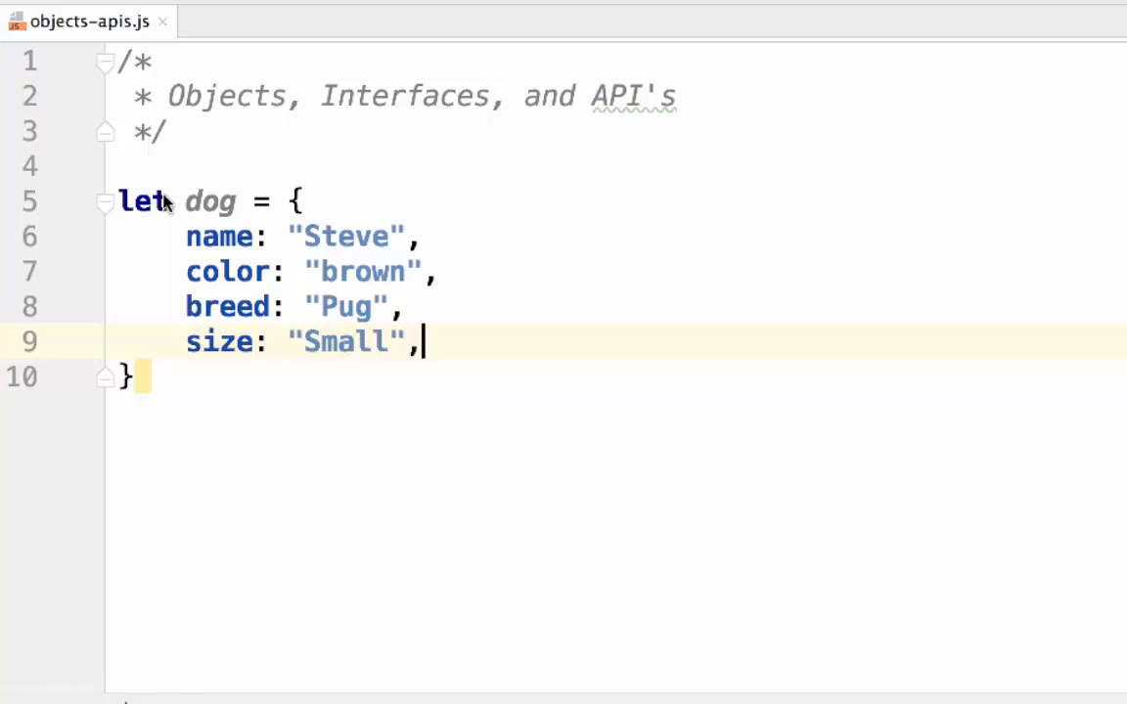
key(Enter)
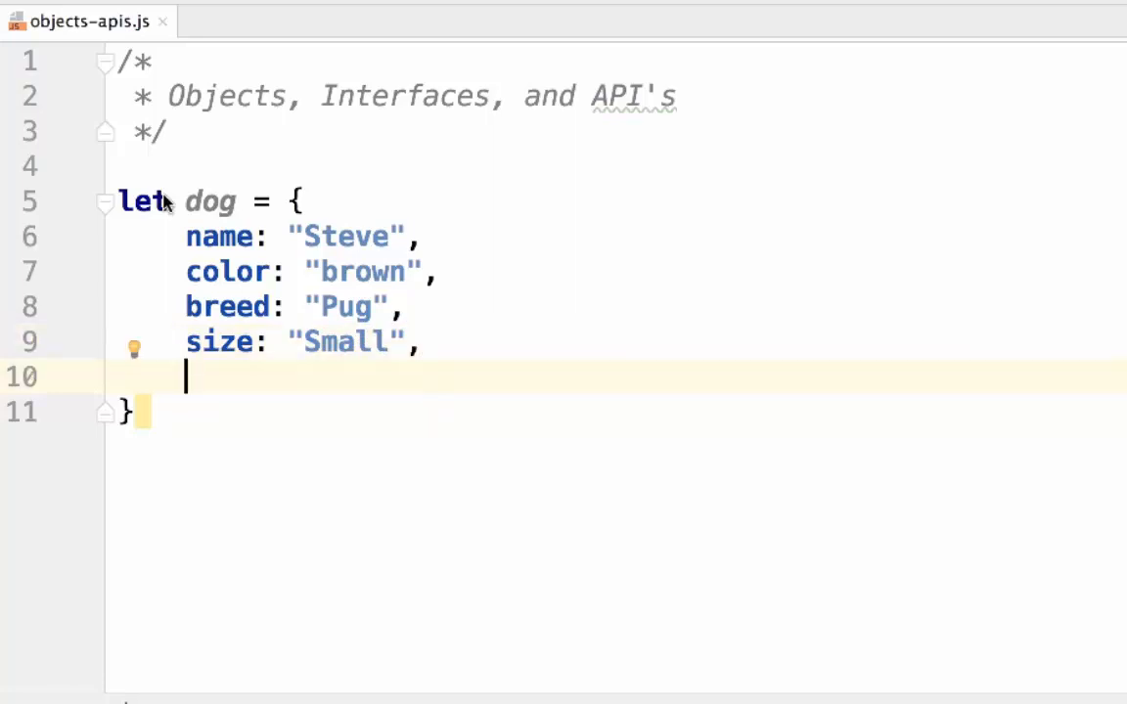
Add a bark method to the dog object that logs "Bark!" to the console.
text(bark: function()
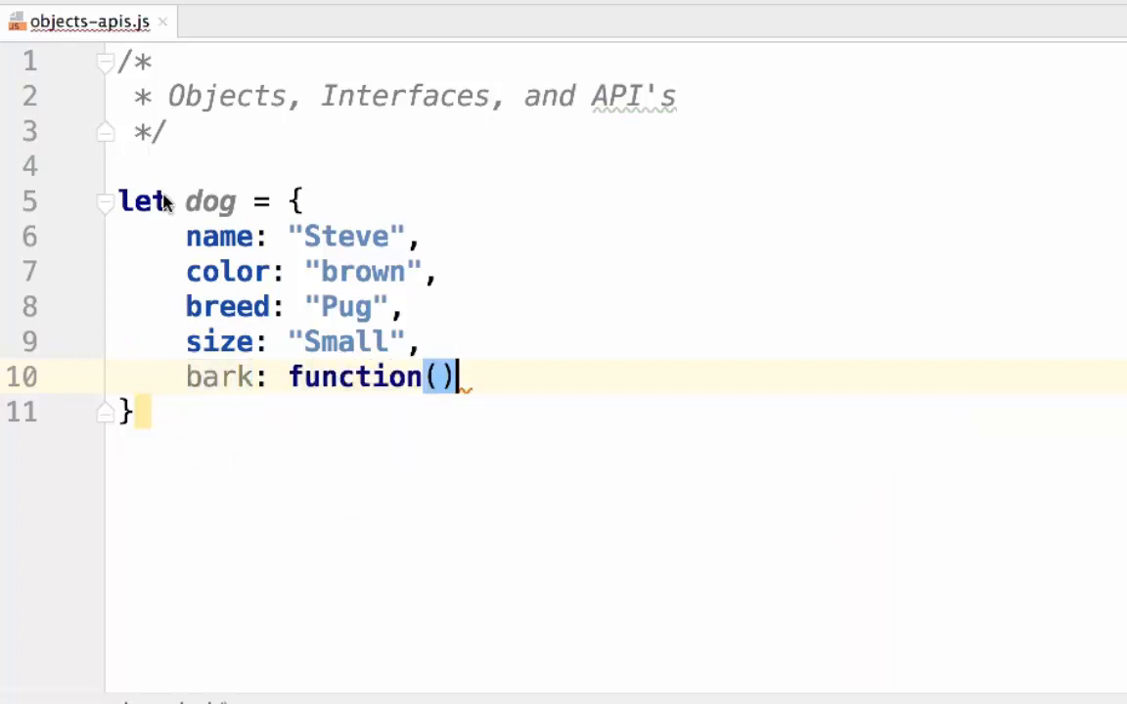
text({)
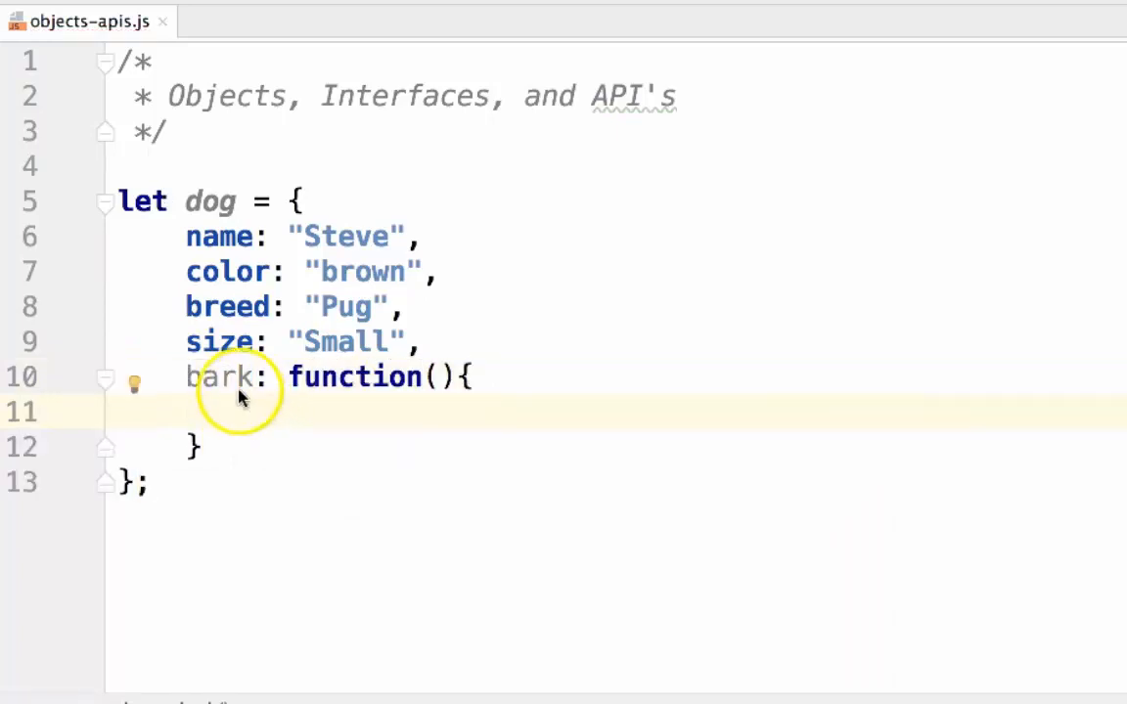
mouse_move(191, 379)
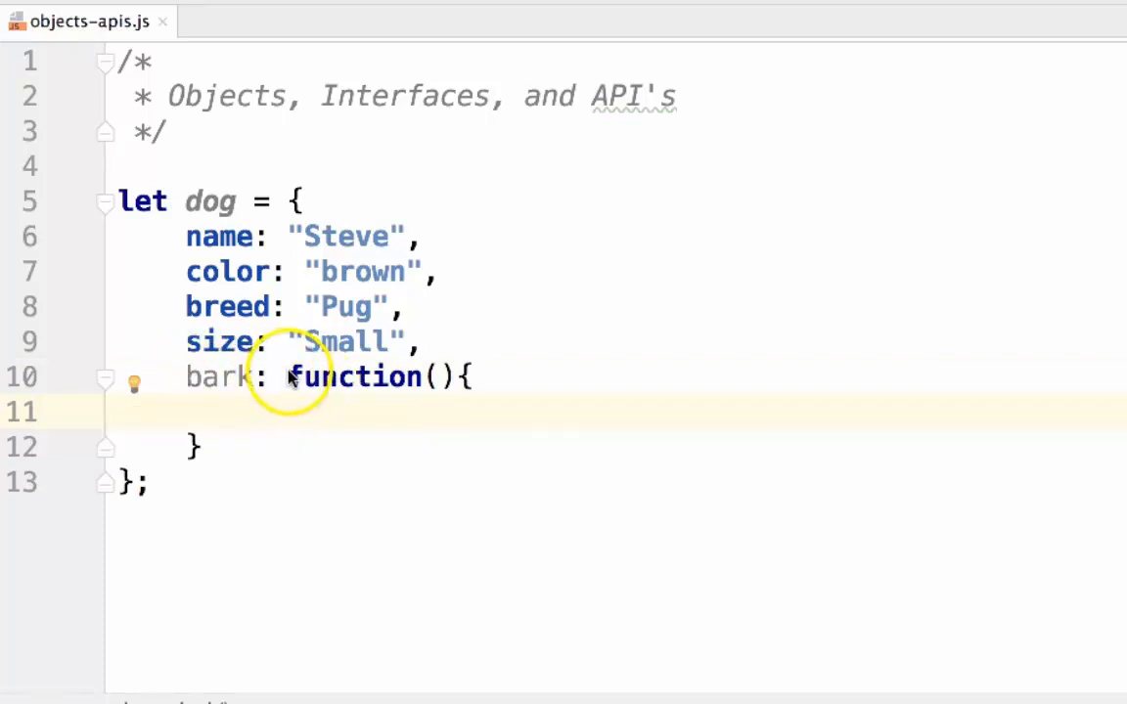
double_click(352, 378)
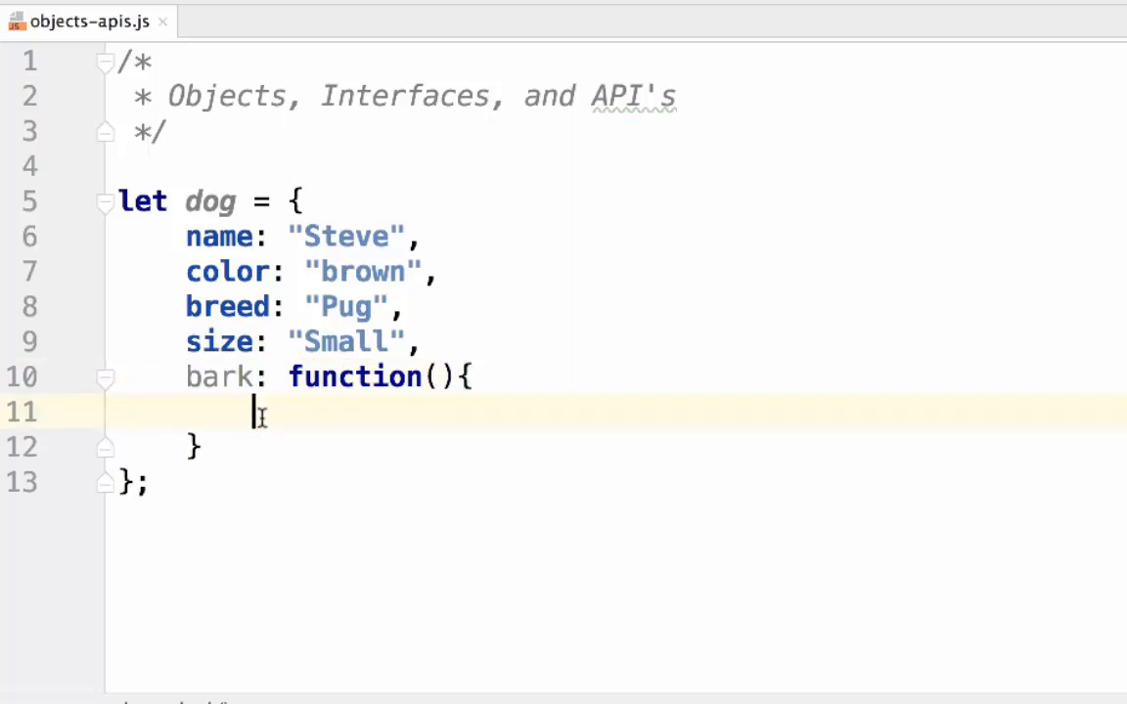
text(console.l)
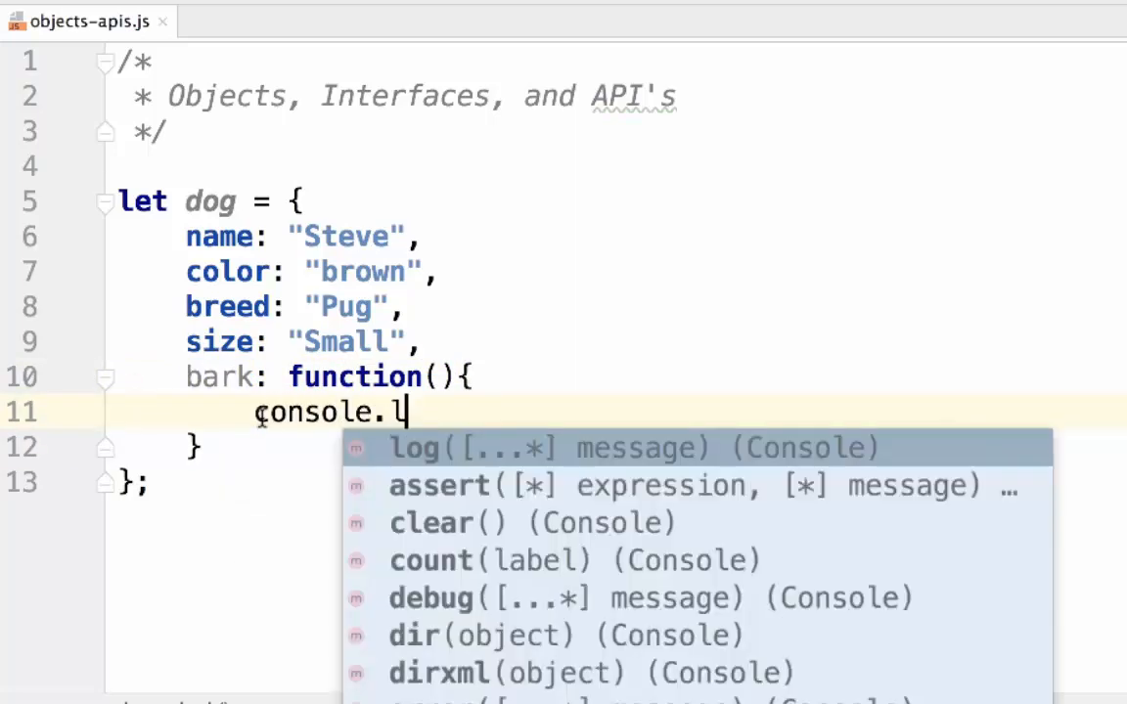
text(og("Bark"))
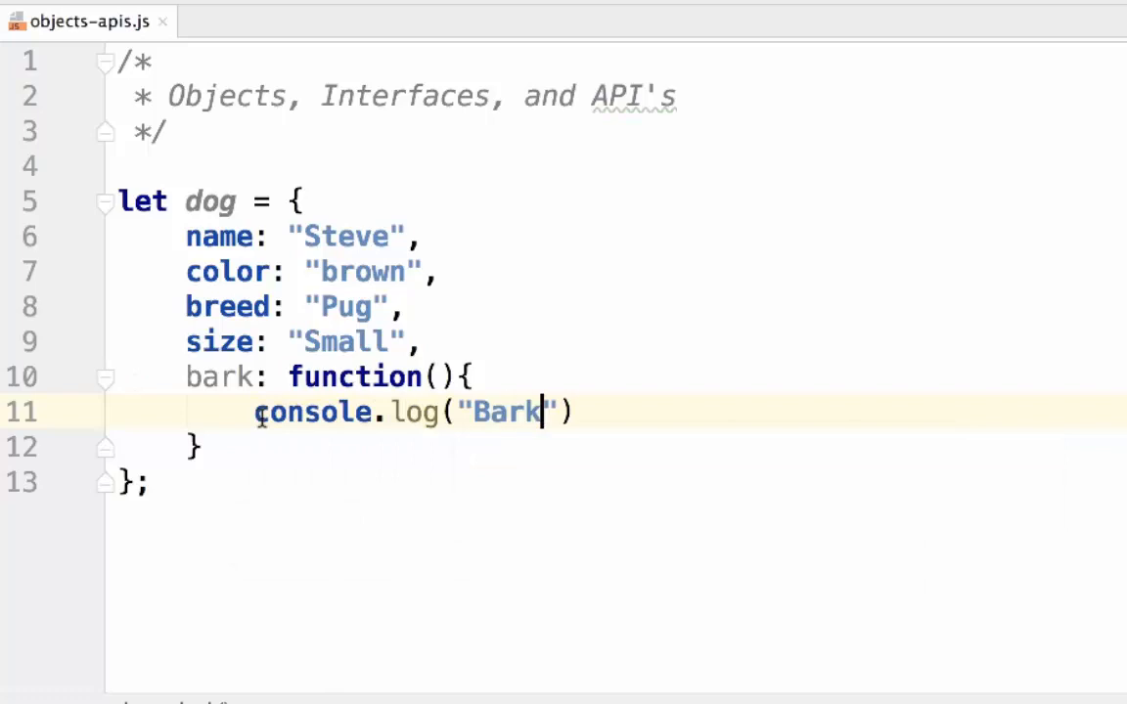
text(!)
click(617, 446)
text(,)
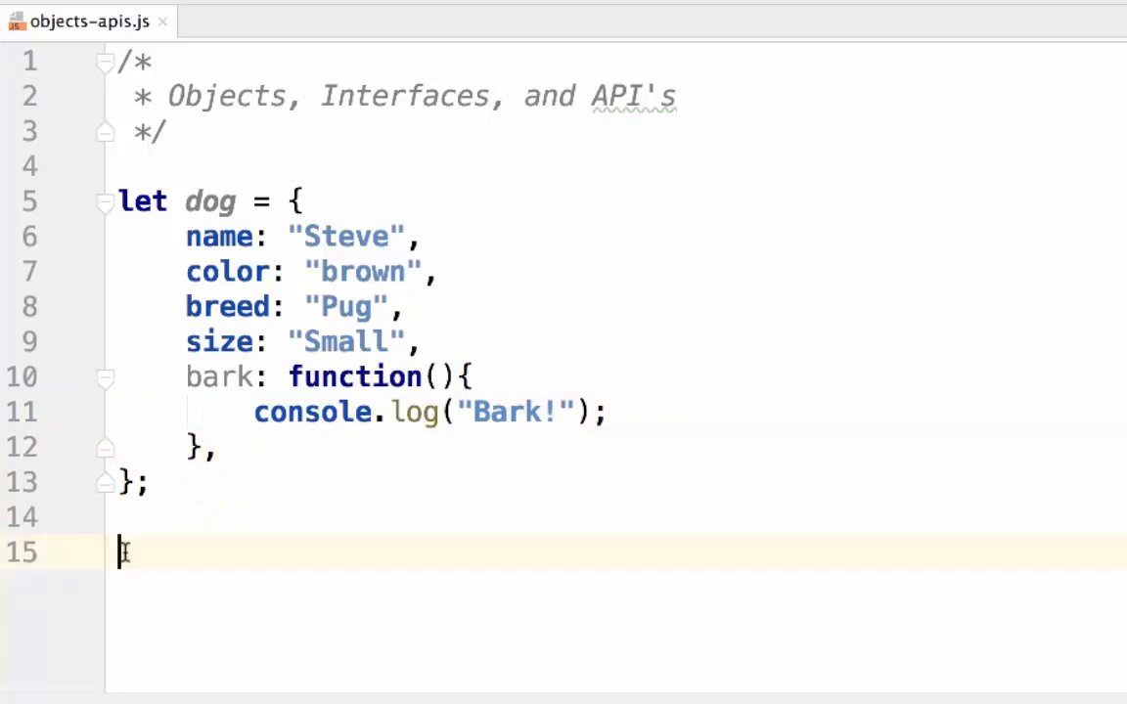
Write a dog.bark(); call below the object using autocomplete.
text(do)
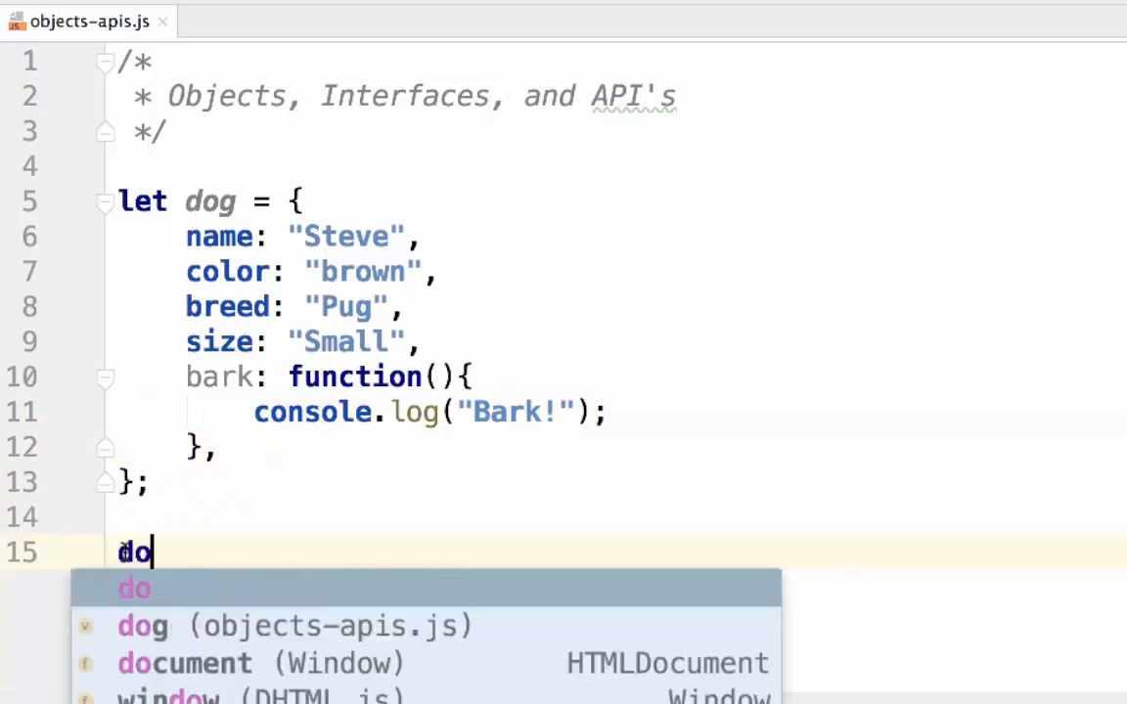
text(g.)
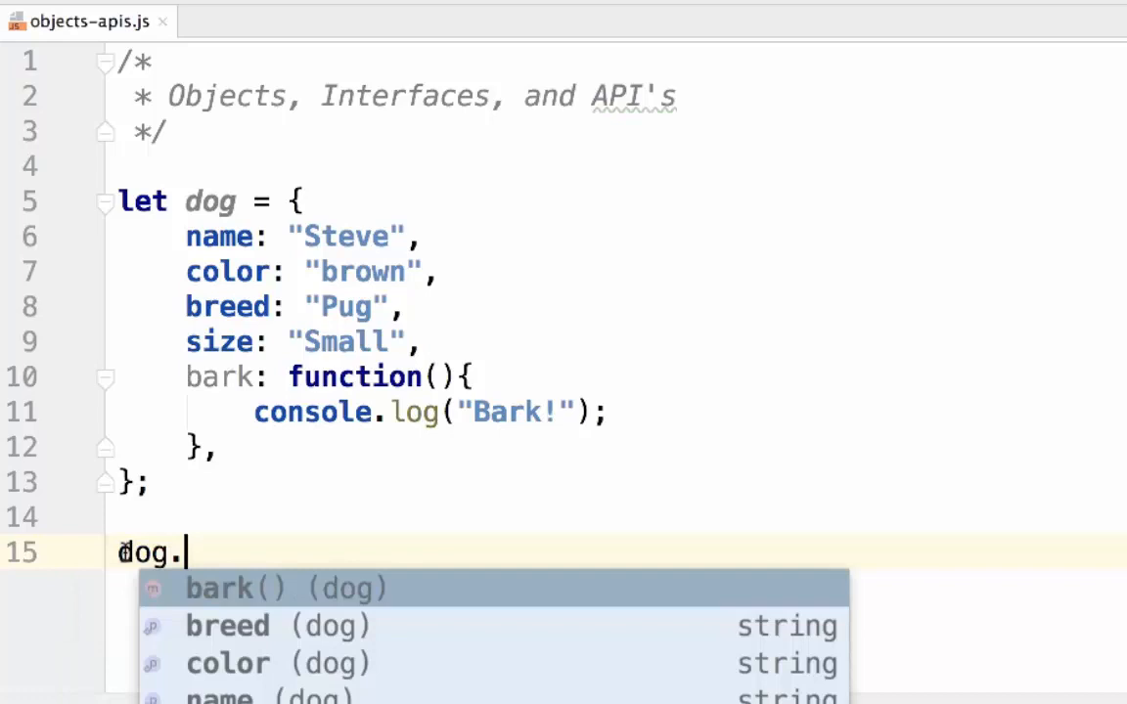
click(233, 587)
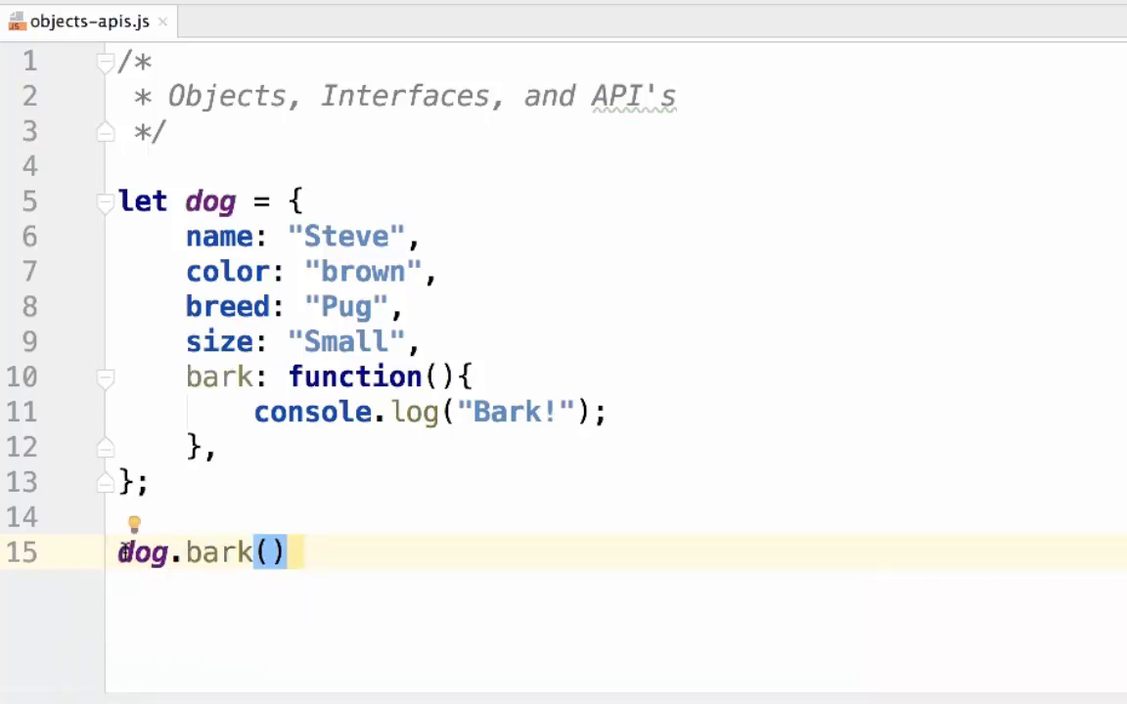
click(276, 566)
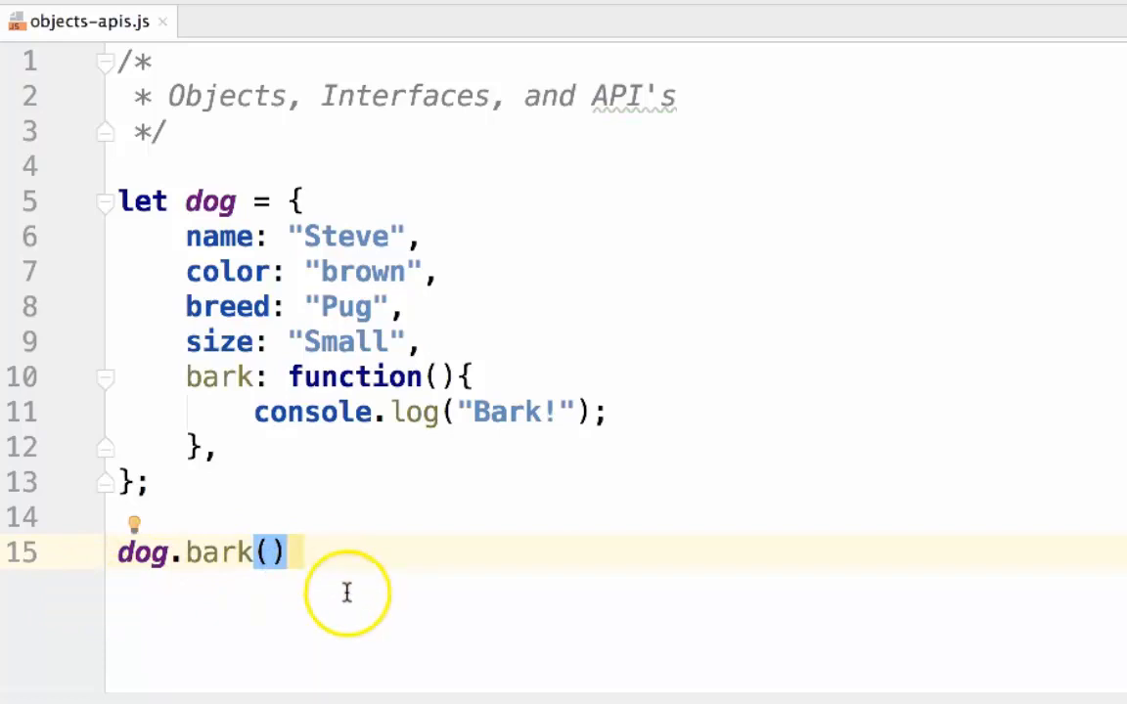
text(;)
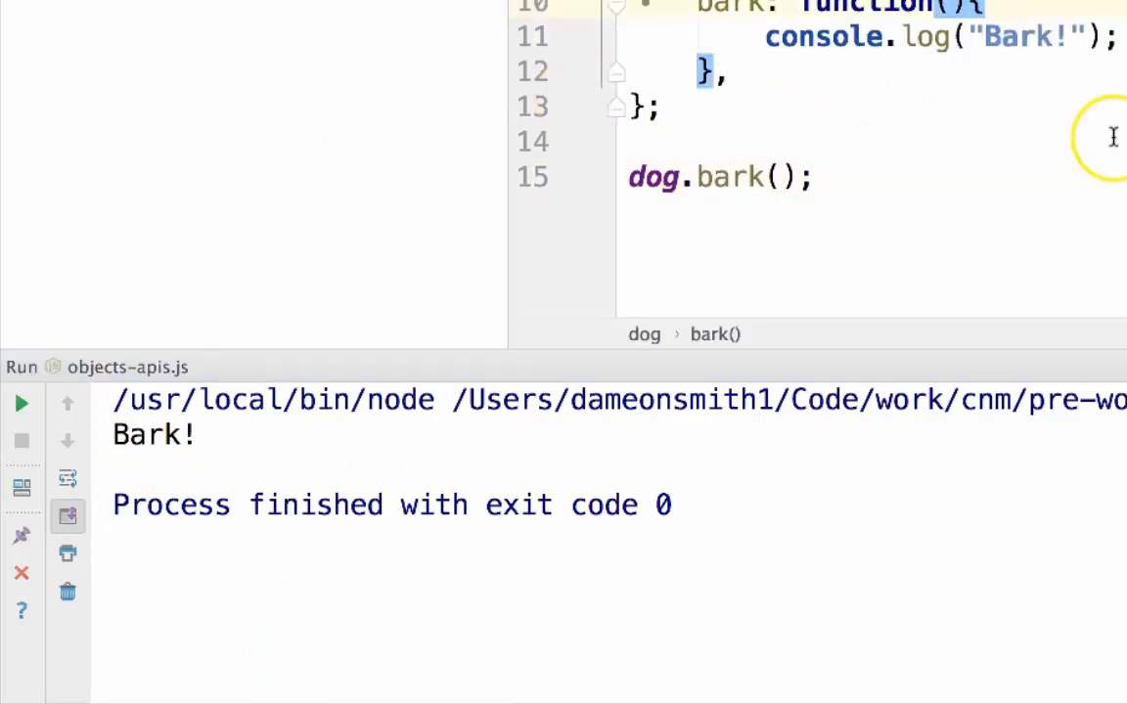
mouse_move(998, 213)
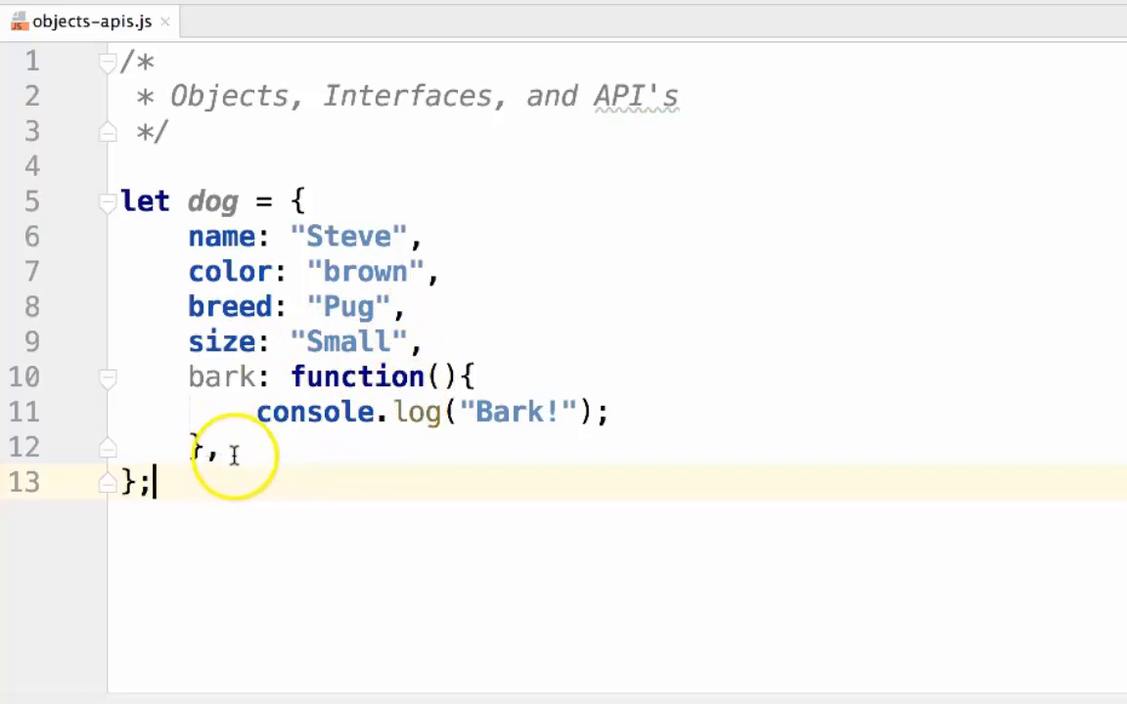
mouse_move(199, 482)
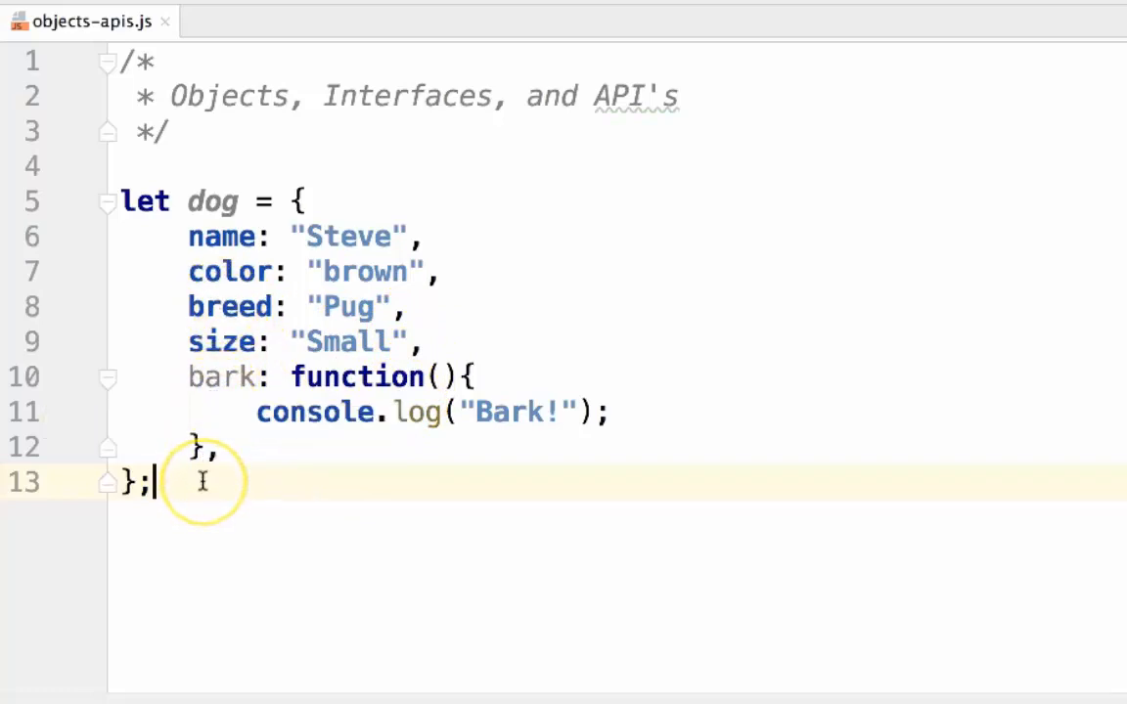
mouse_move(364, 694)
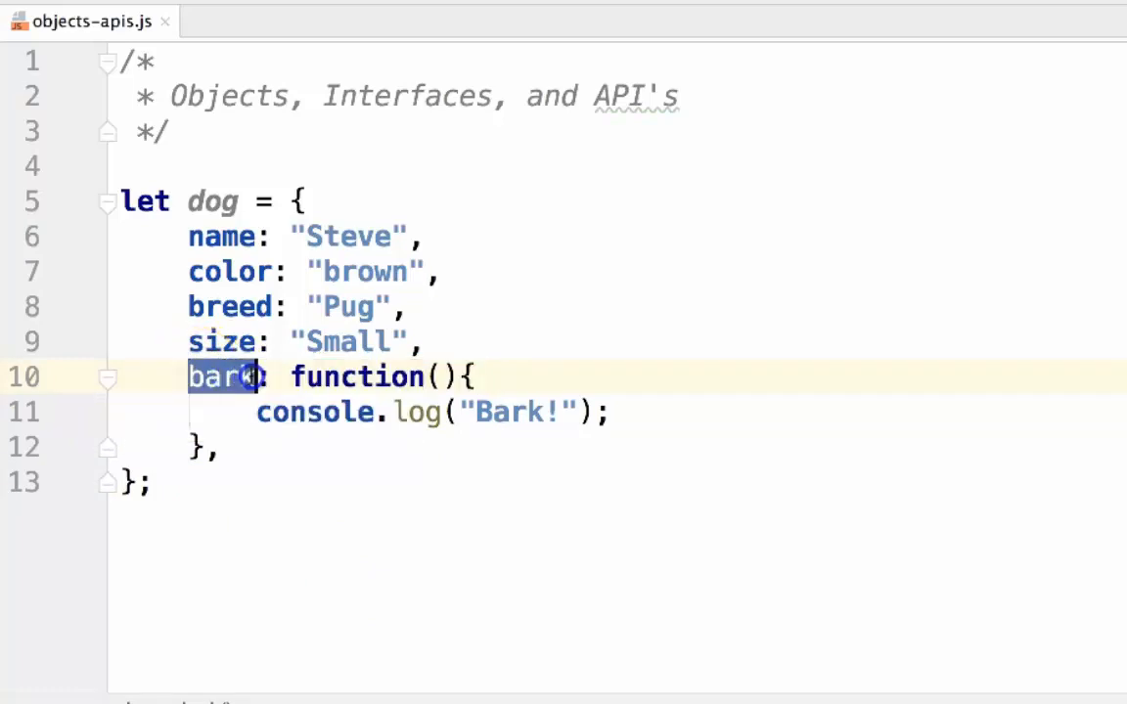
Add a typeOfBark parameter inside the bark function's parentheses.
click(436, 375)
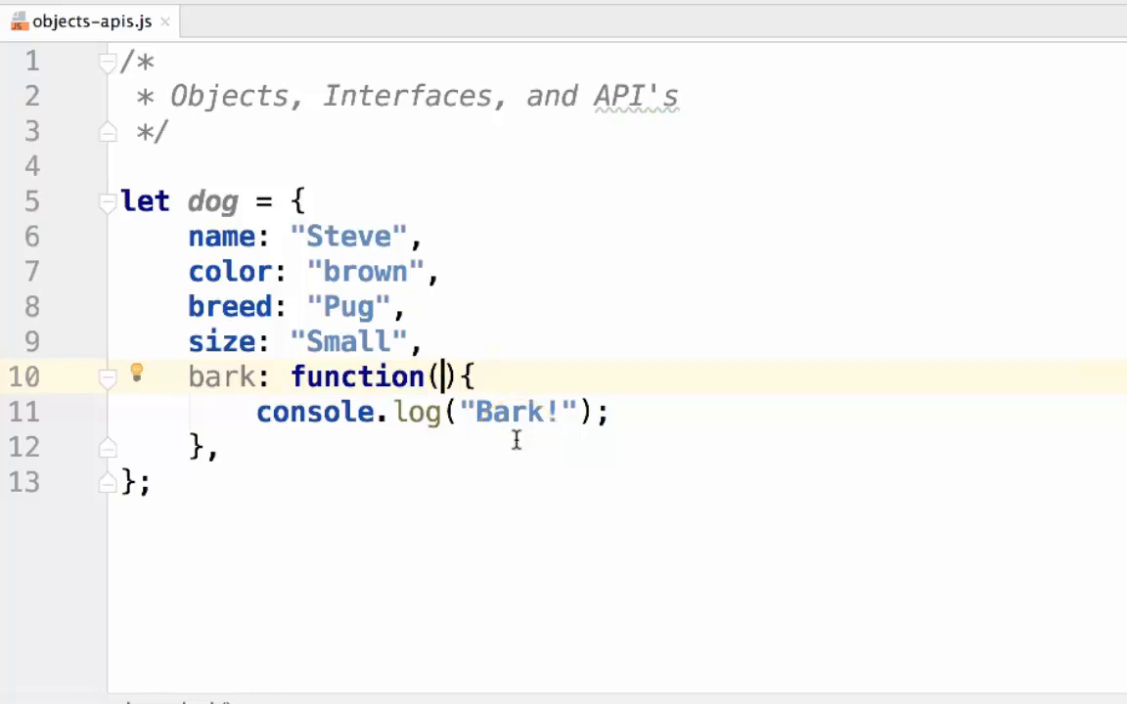
text(typeOfBark)
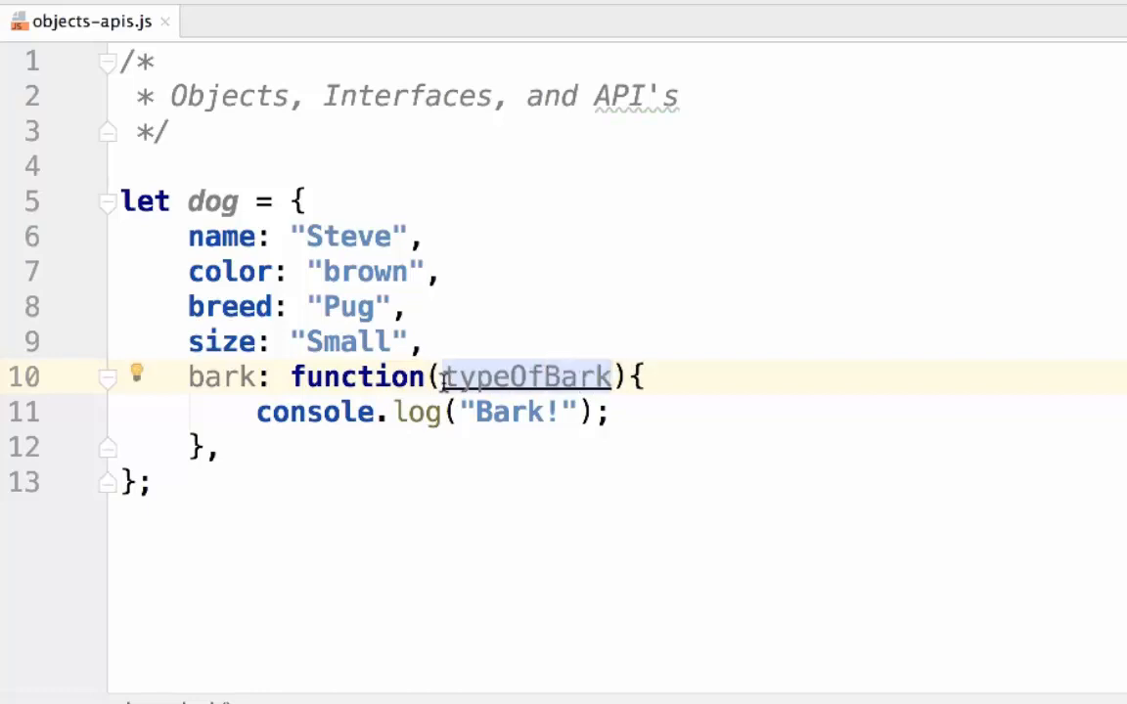
mouse_move(199, 376)
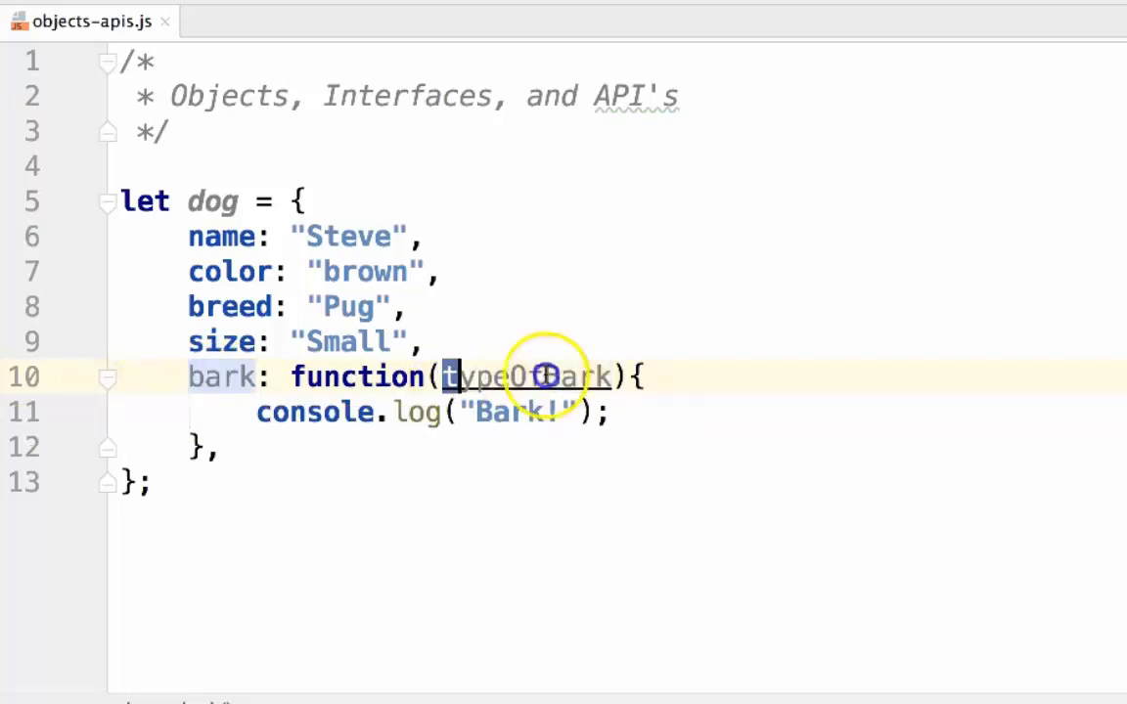
double_click(526, 376)
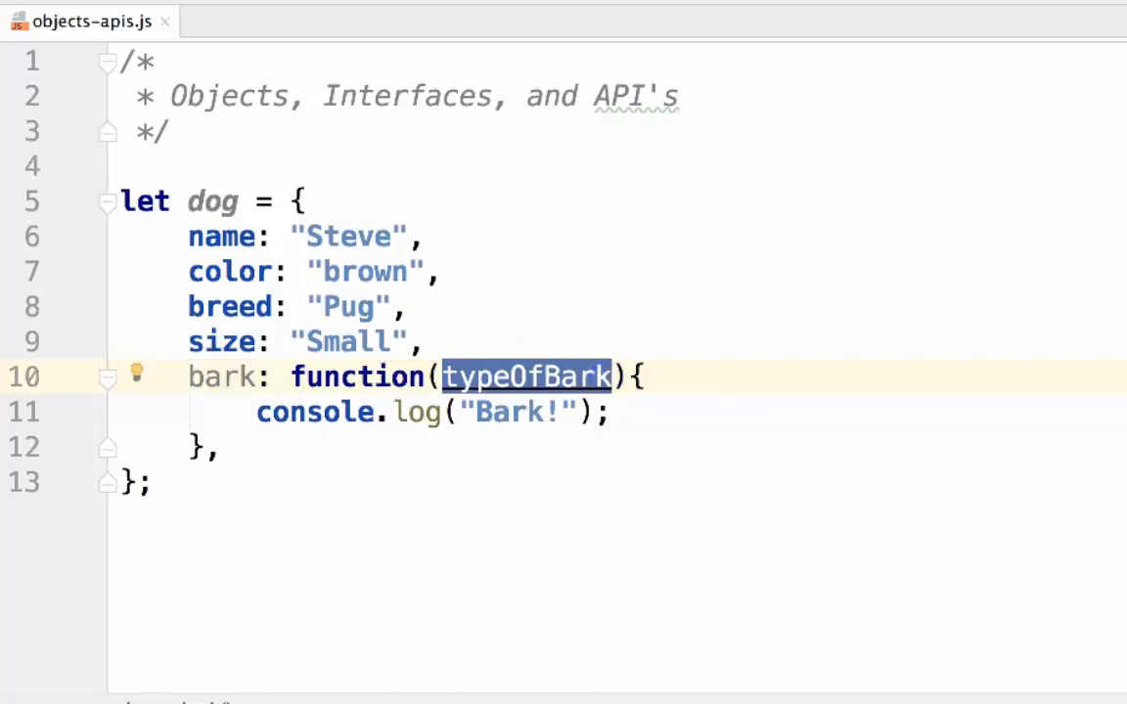
mouse_move(645, 427)
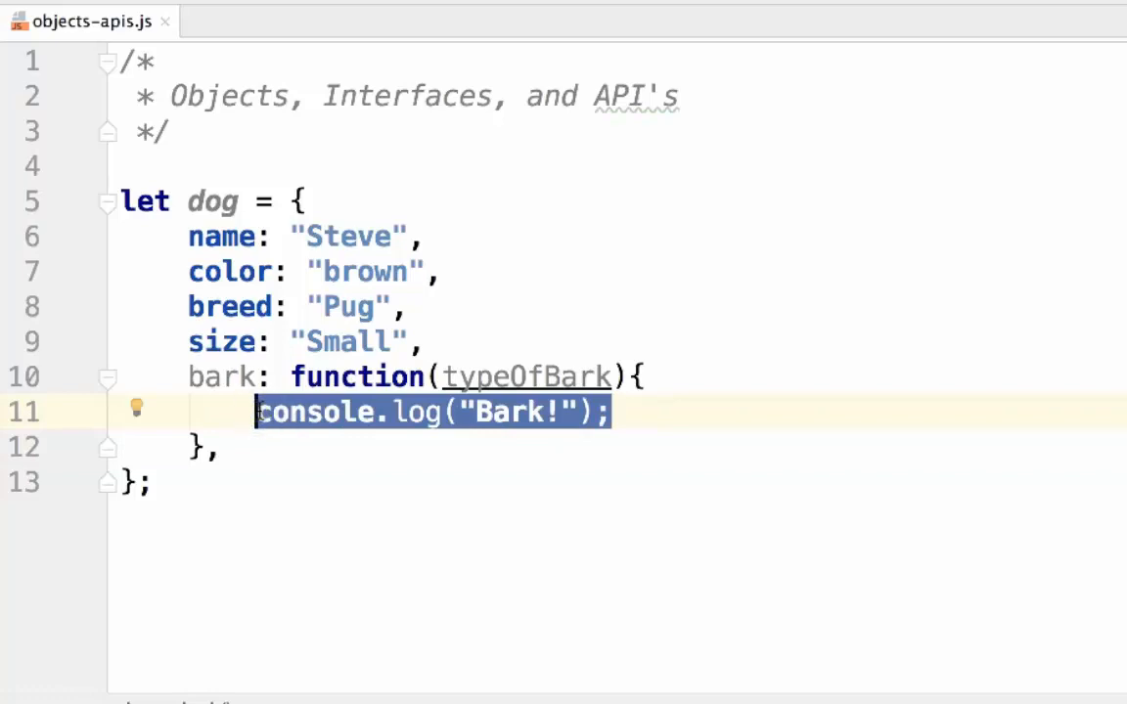
click(473, 413)
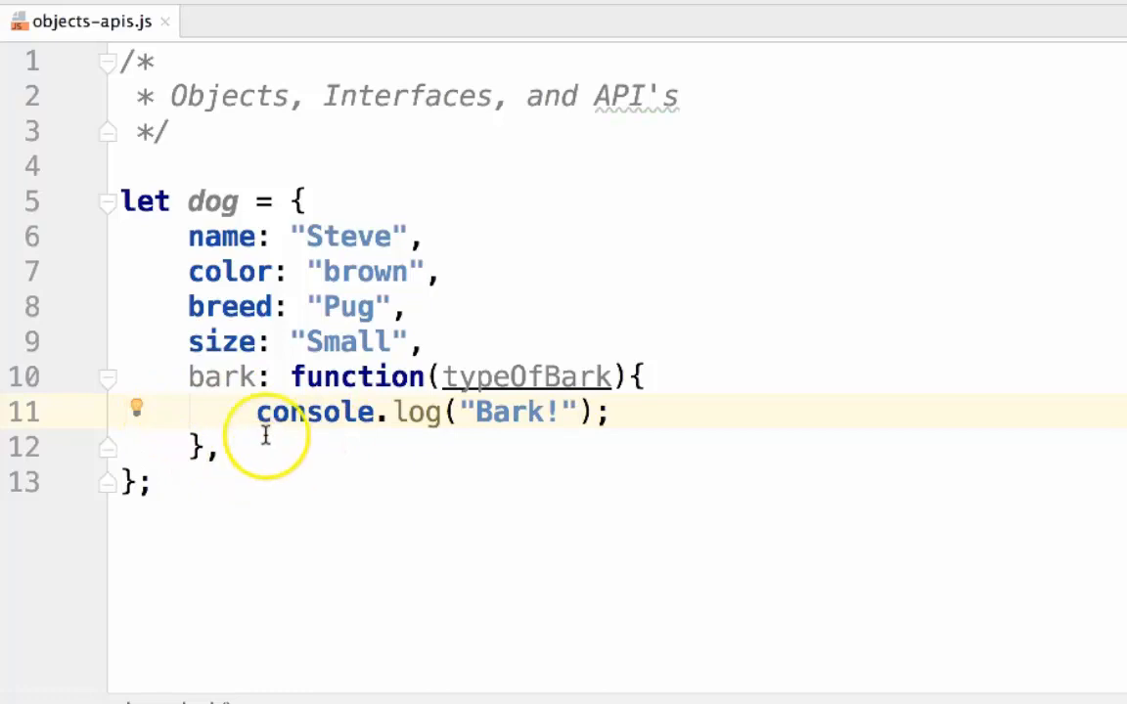
click(606, 411)
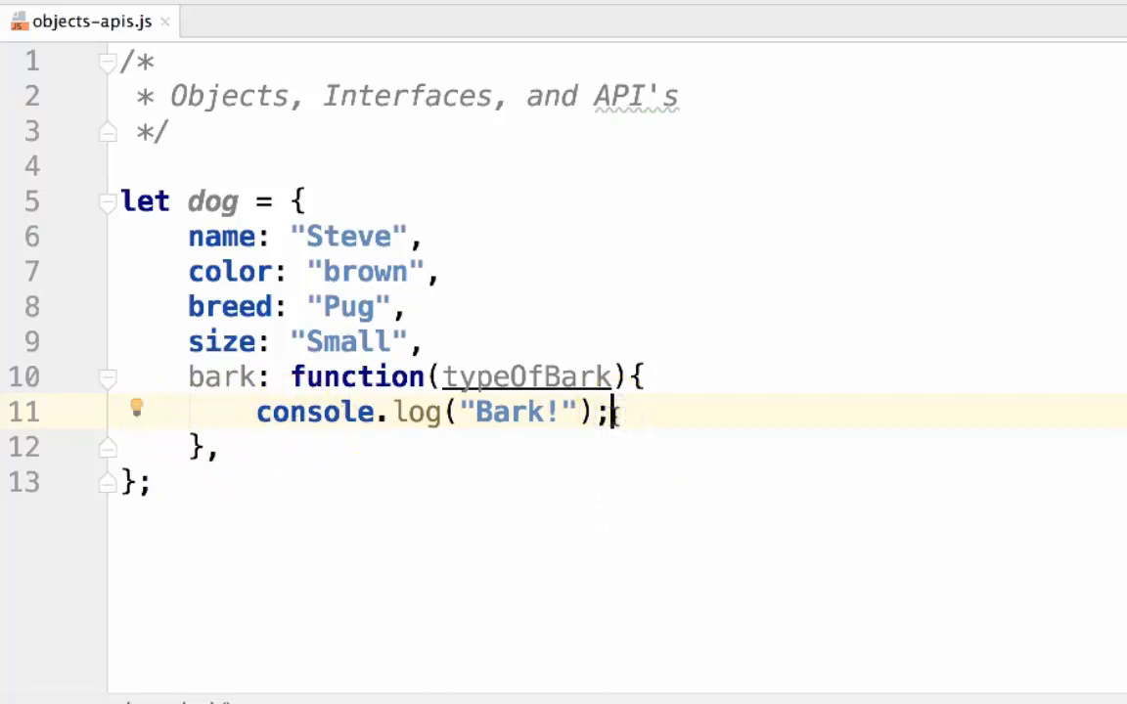
double_click(313, 413)
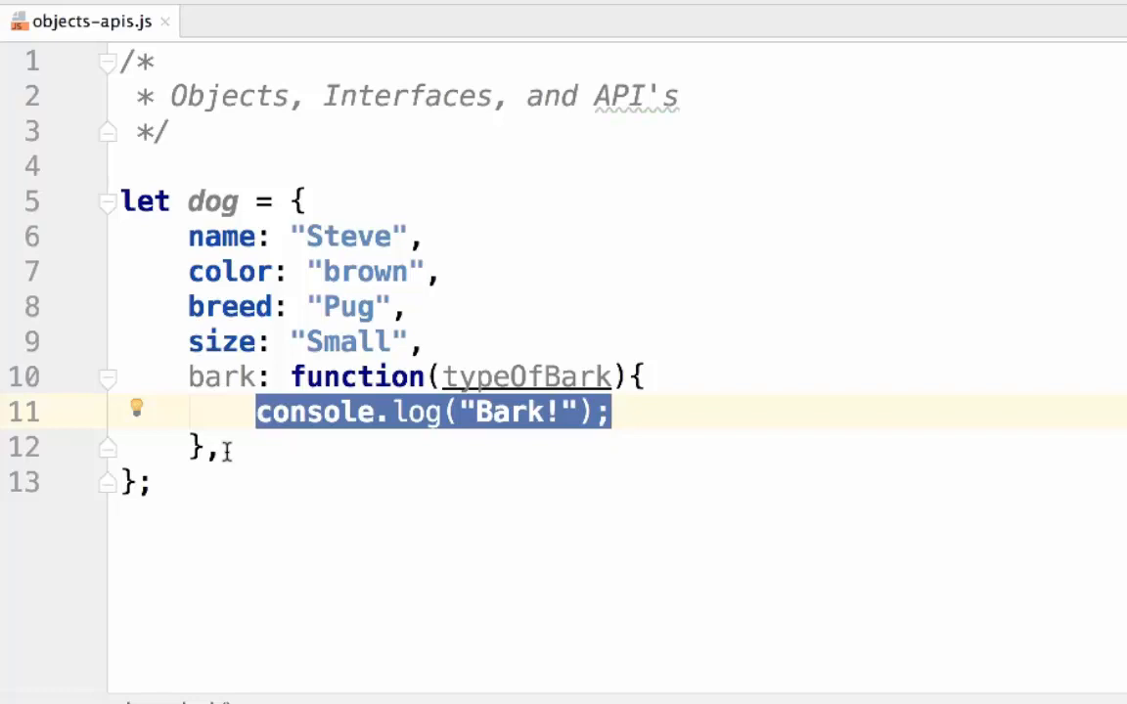
mouse_move(258, 486)
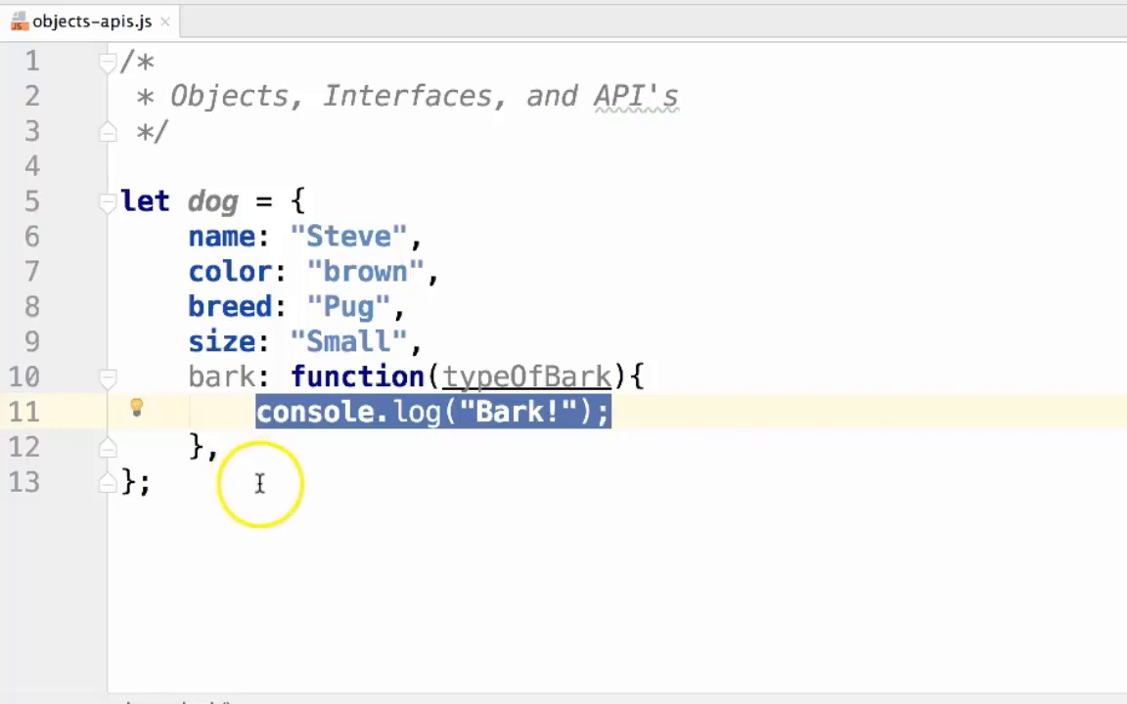
mouse_move(293, 547)
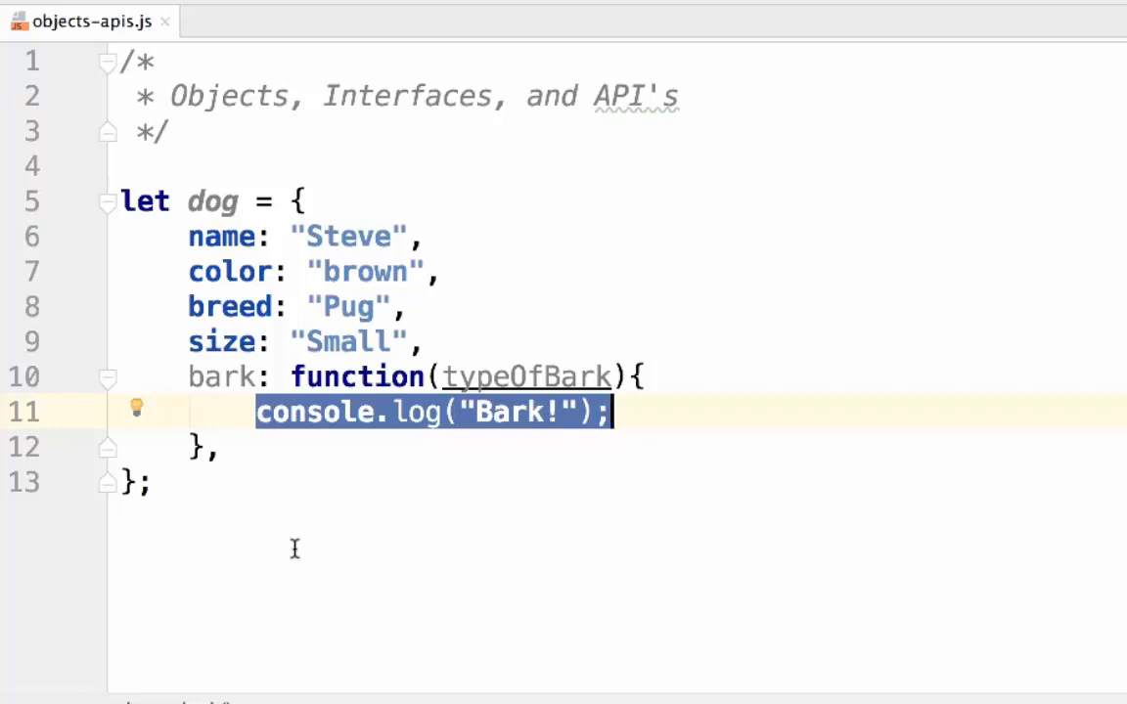
mouse_move(305, 536)
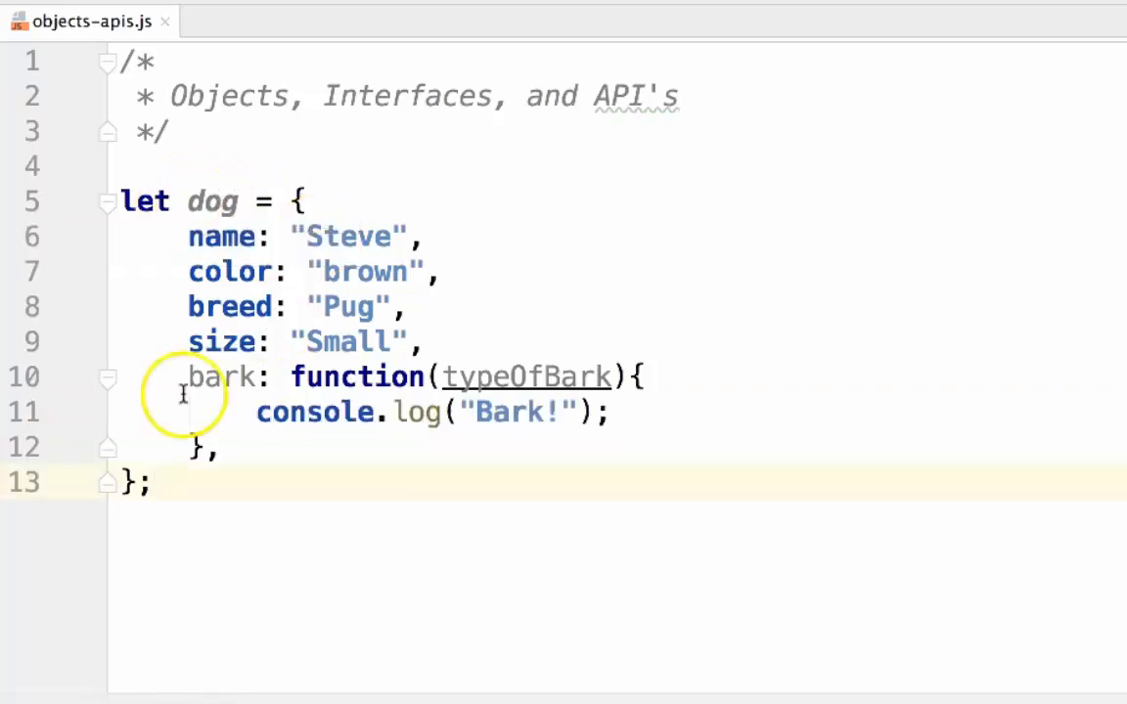
Select the bark property name in the dog object.
double_click(223, 376)
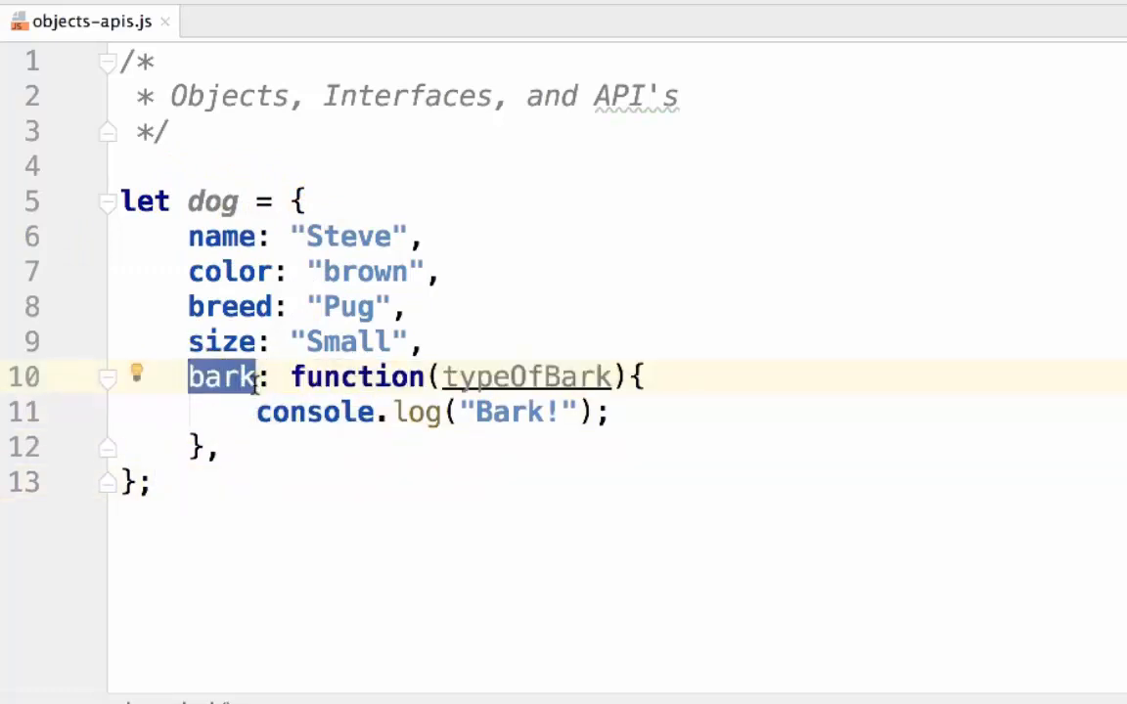
mouse_move(288, 619)
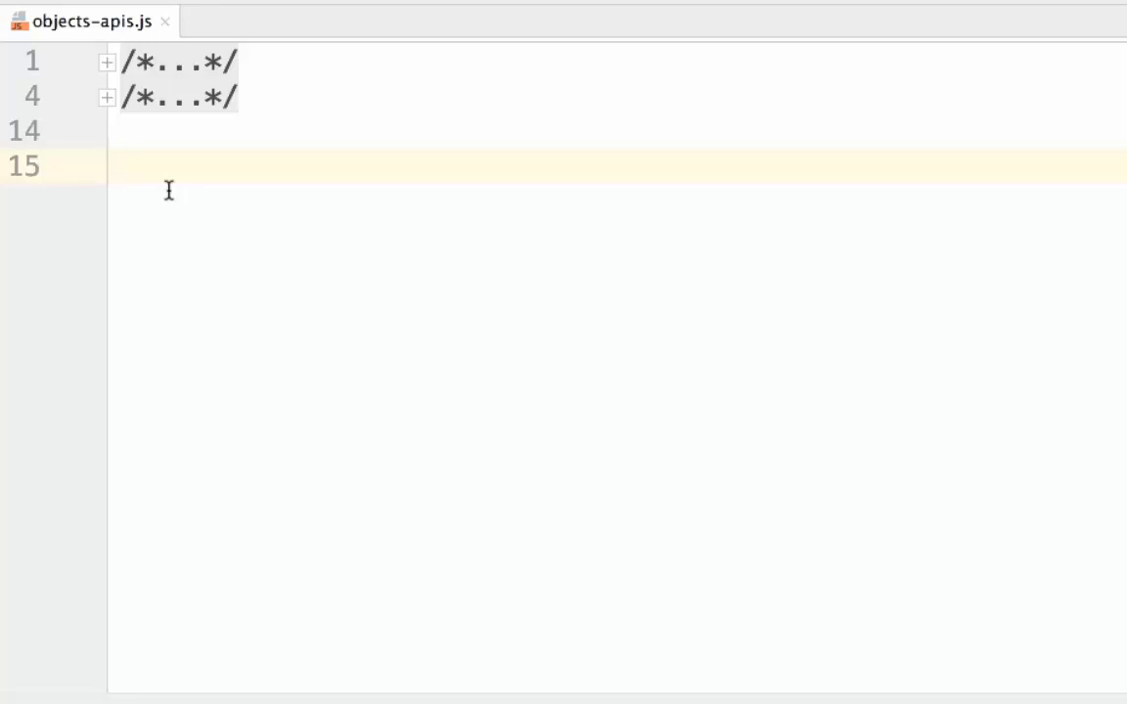
Declare function x(y) { and erase a mistyped return statement.
text(function x)
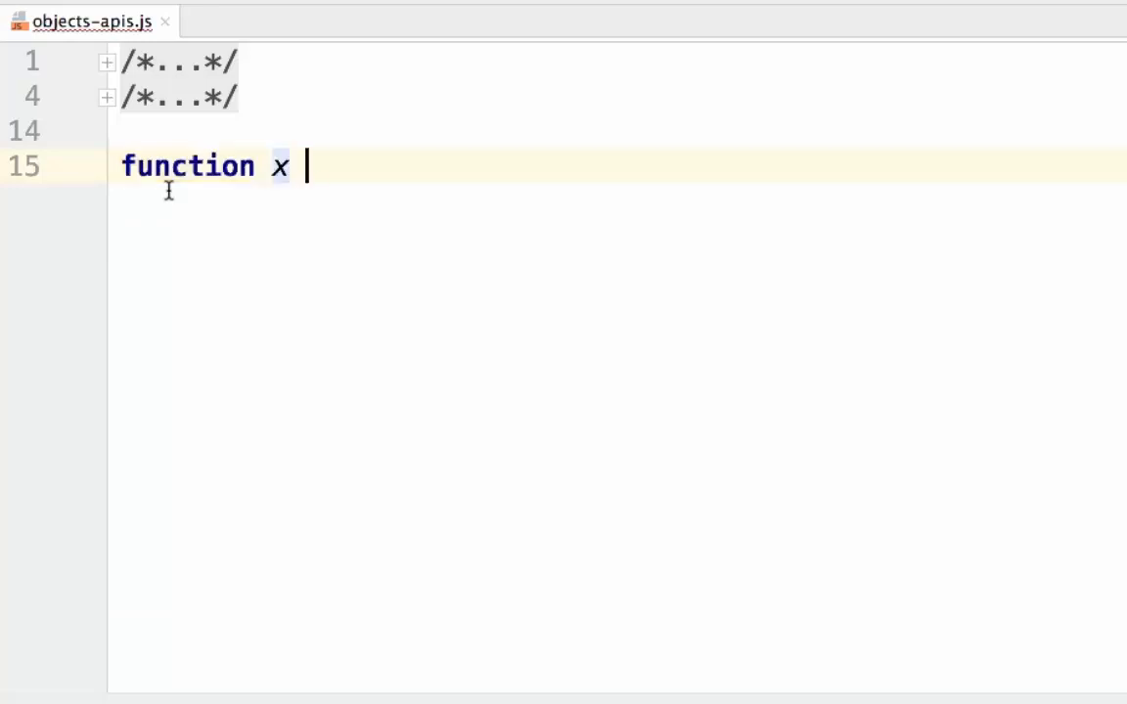
text(())
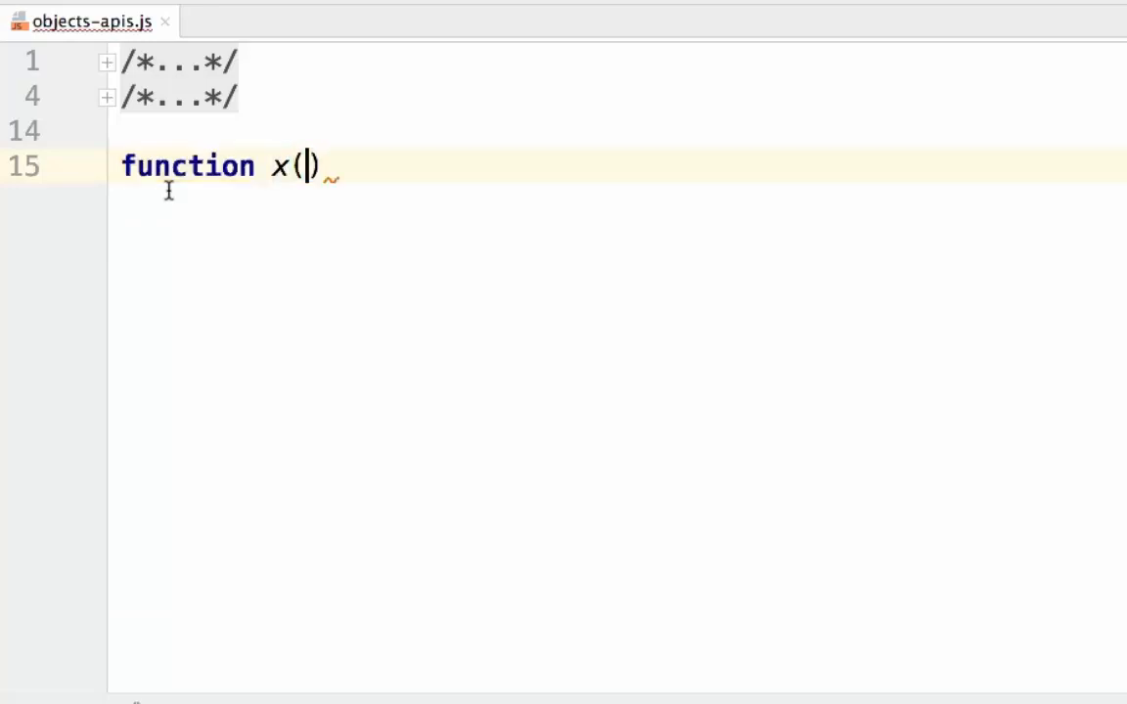
text(y) {)
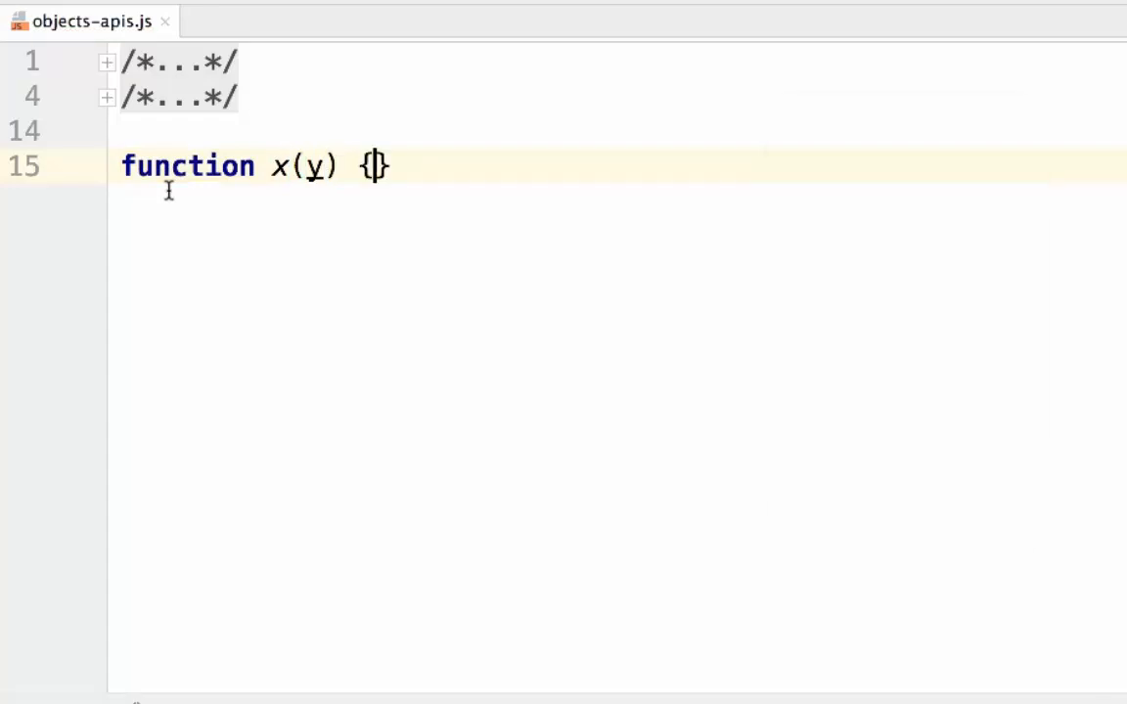
text(retru)
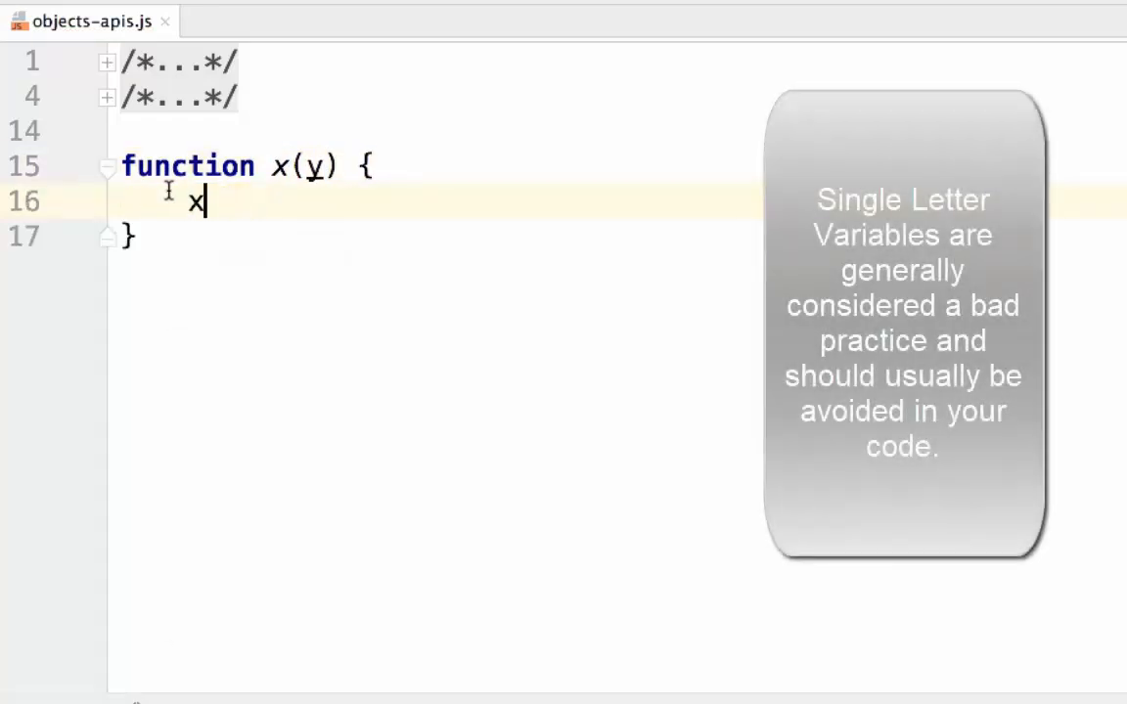
key(Backspace)
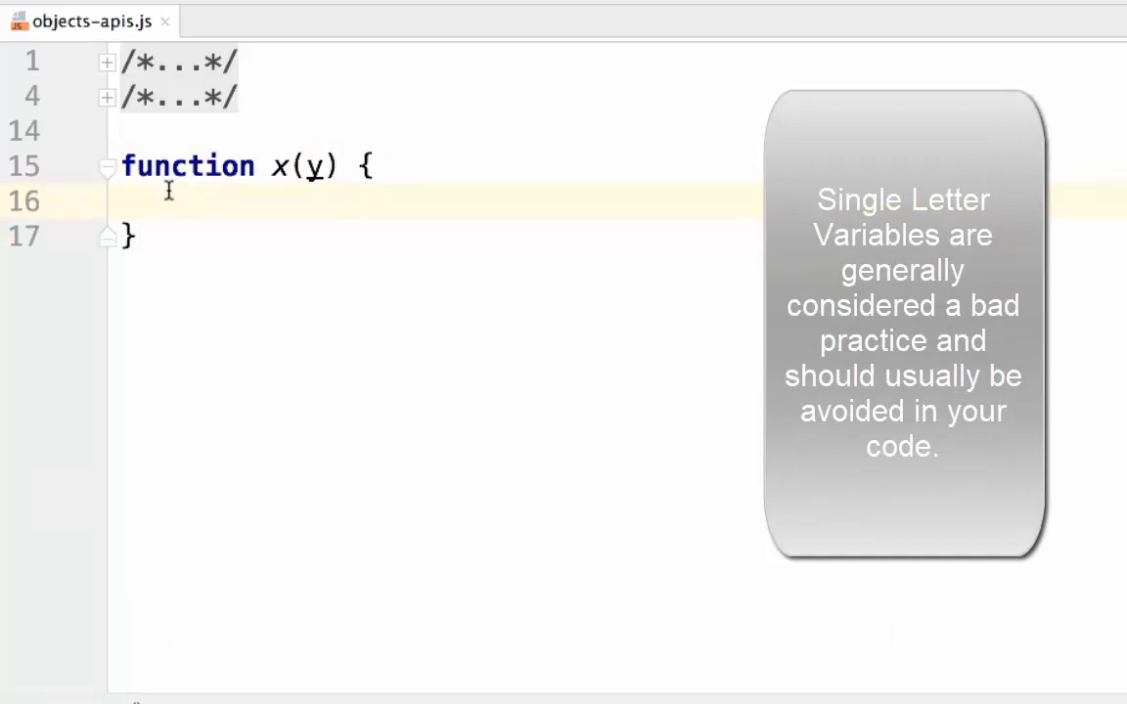
Give function x a body of y = y + 5; and console.log(y);.
text(y =)
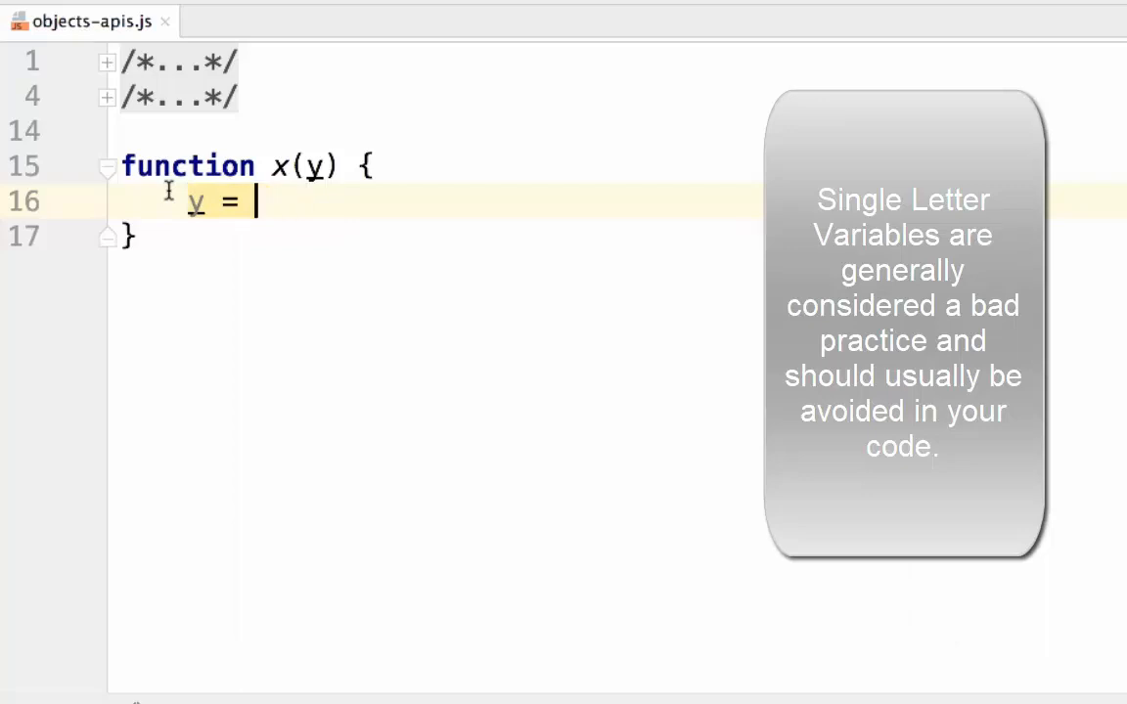
text(y +)
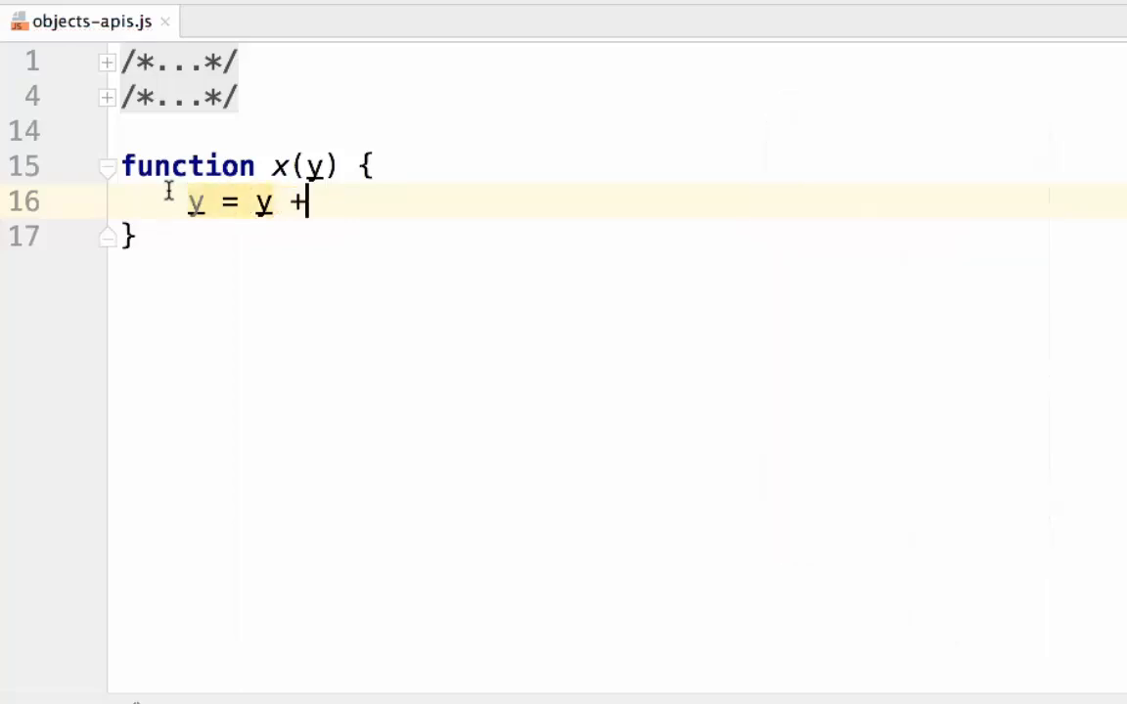
text(5;)
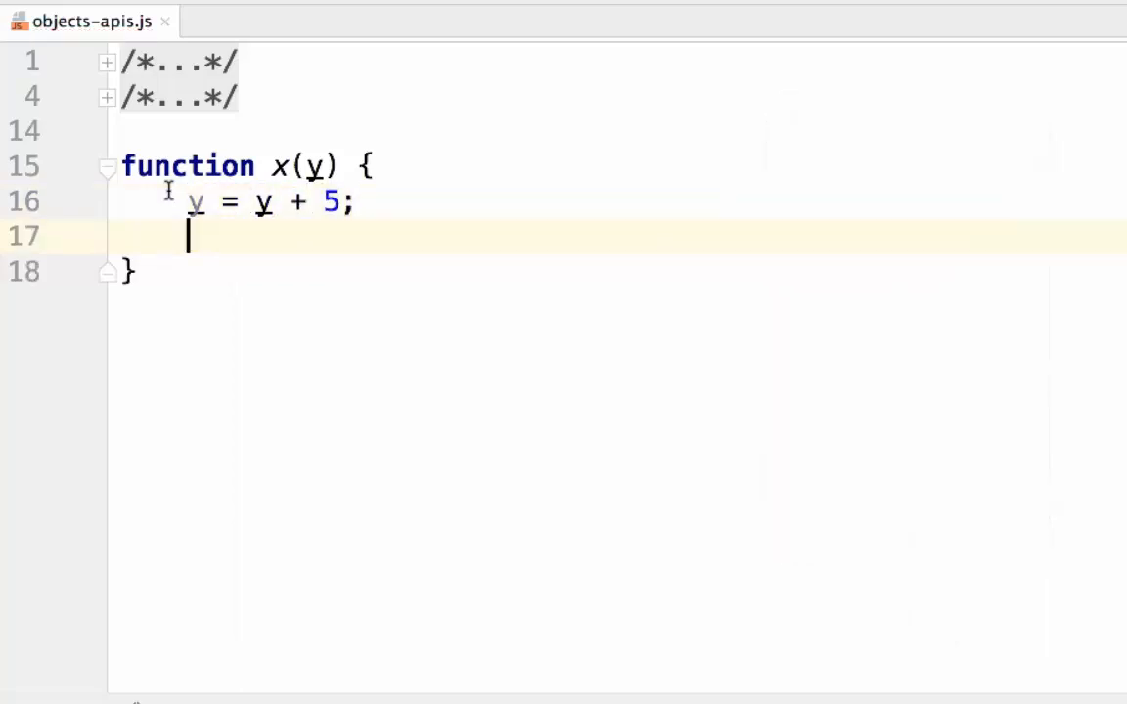
text(console.log()
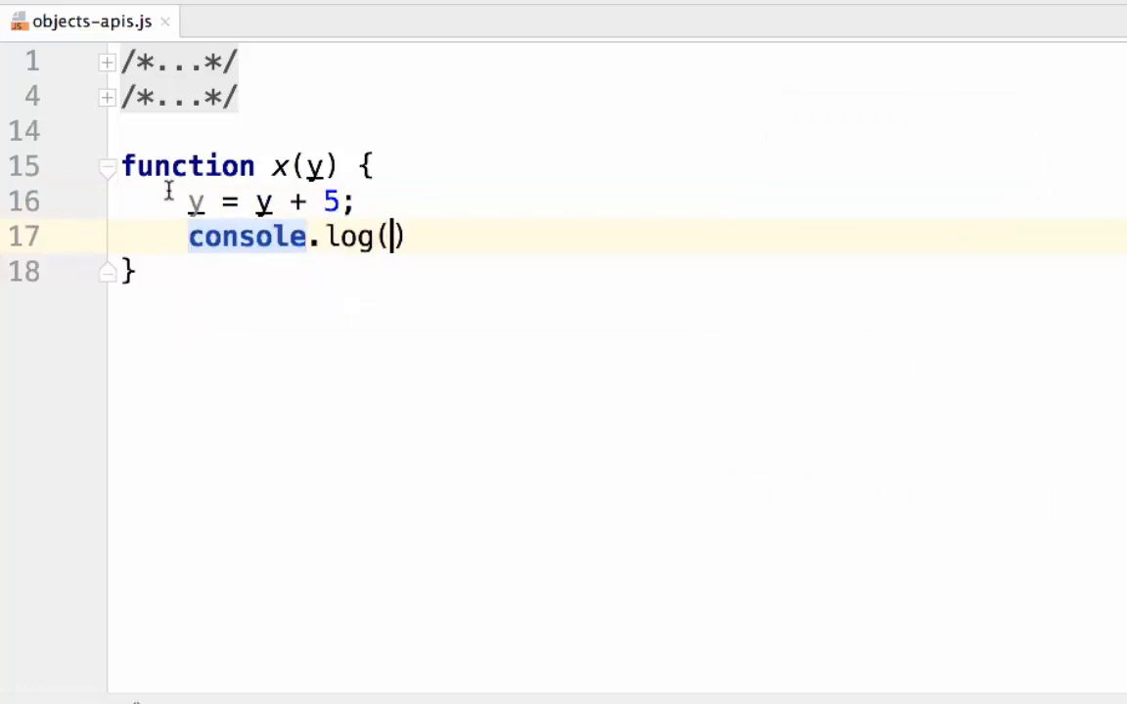
text(y);)
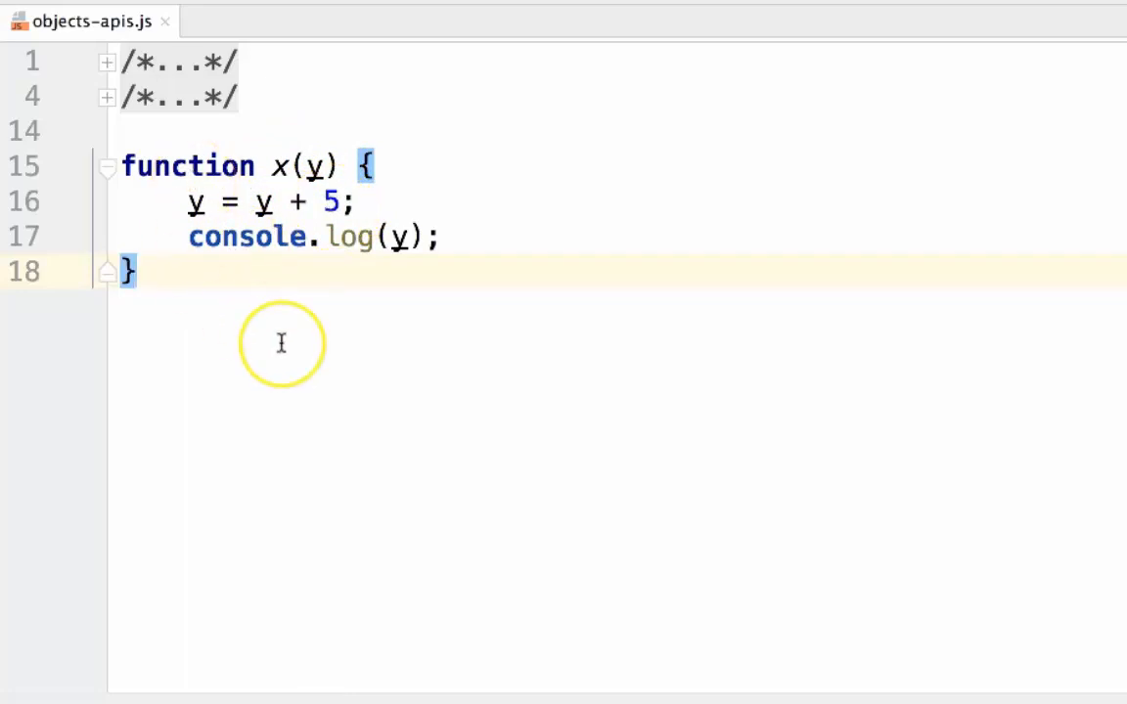
Write let y = 5; then x(y); and console.log(y); below the function.
text(let)
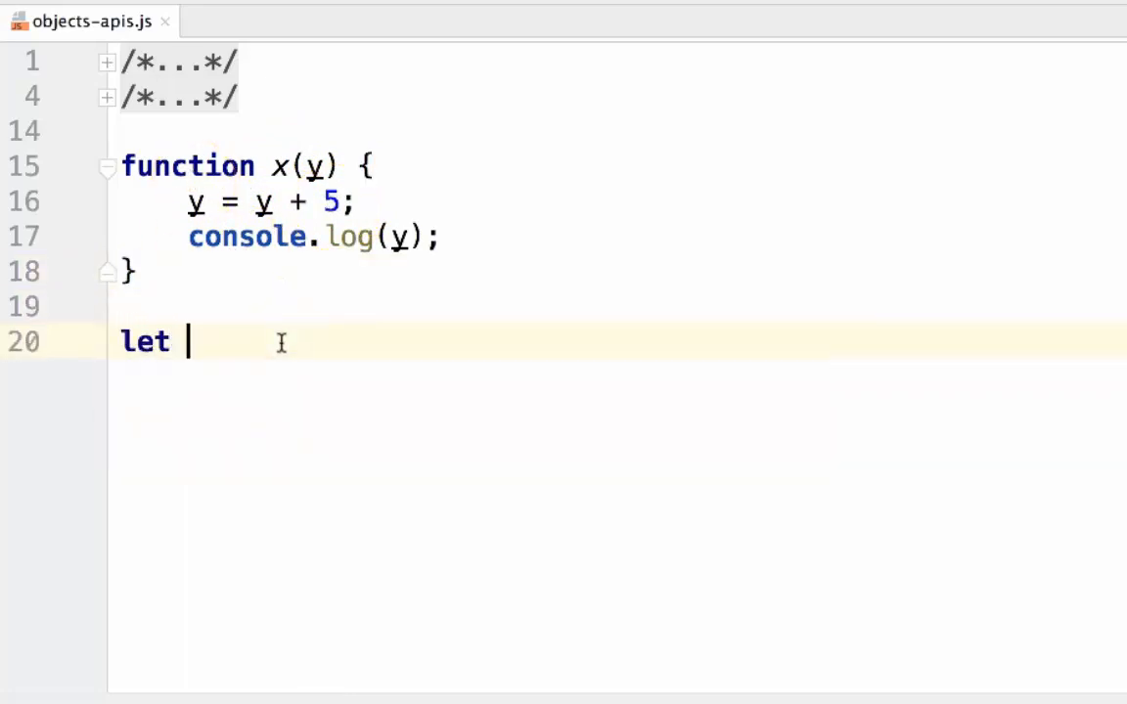
text(y = 5;)
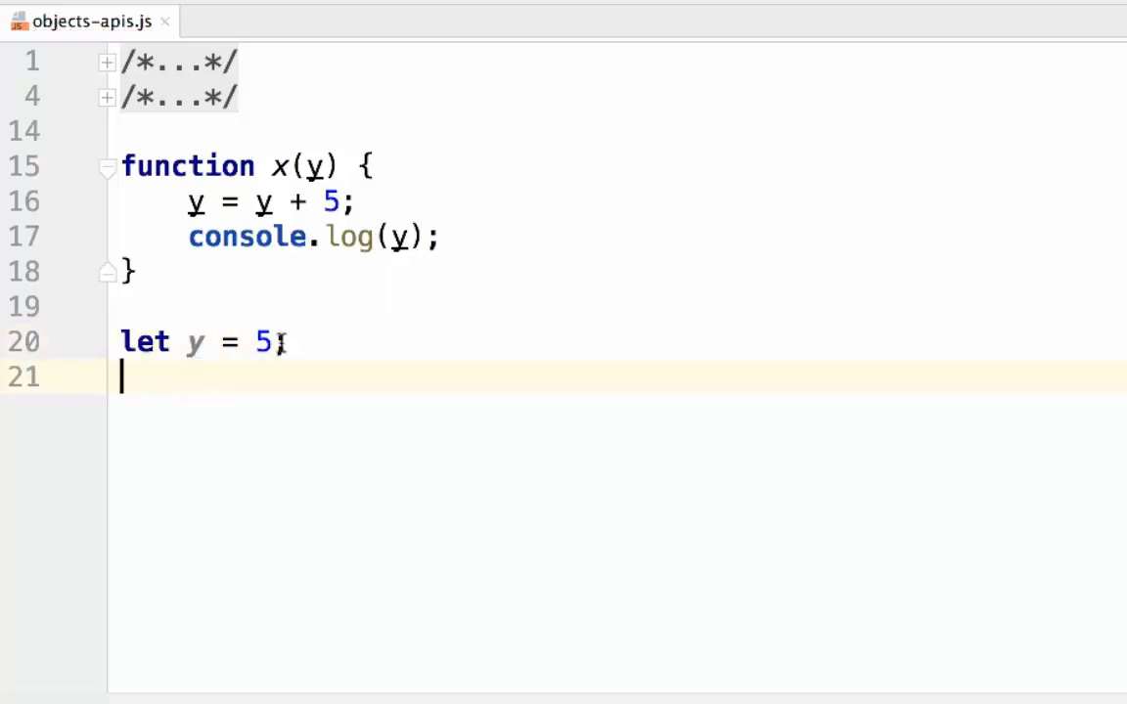
text(x)
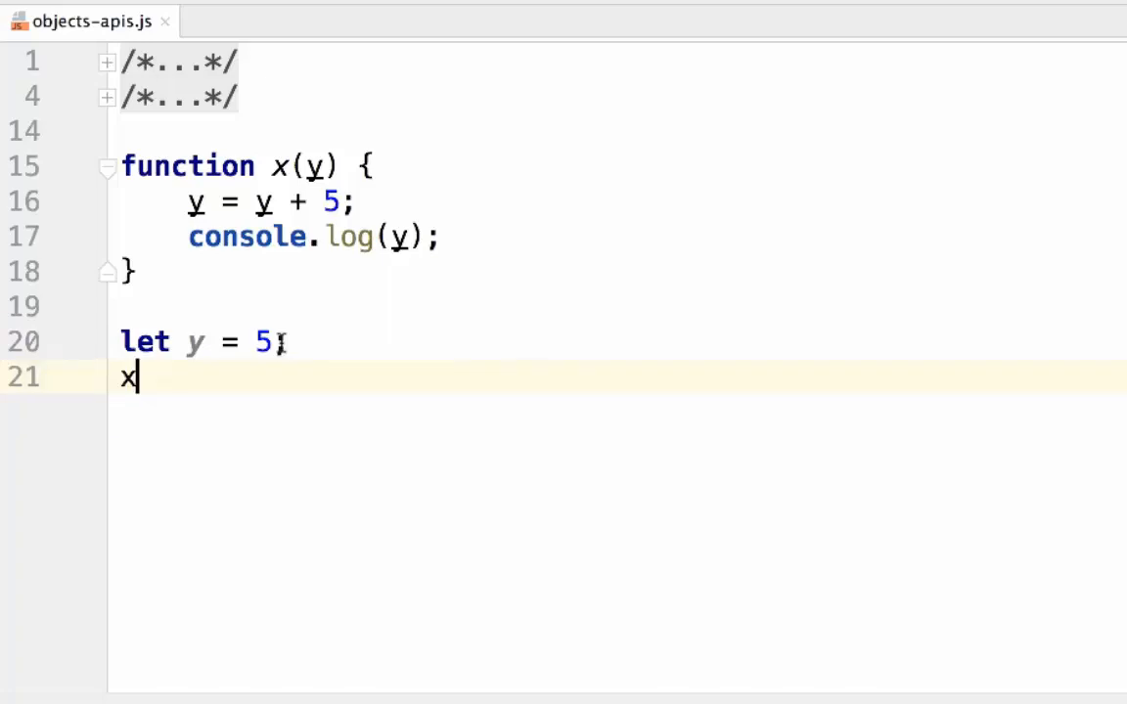
text((y))
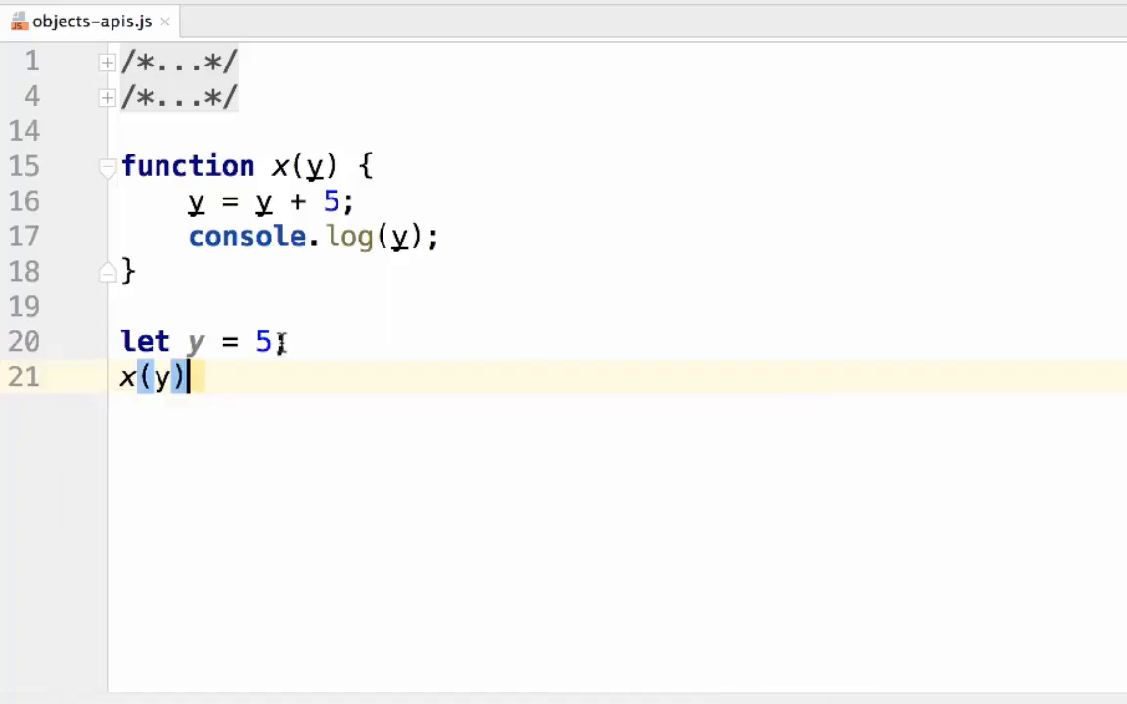
text(;)
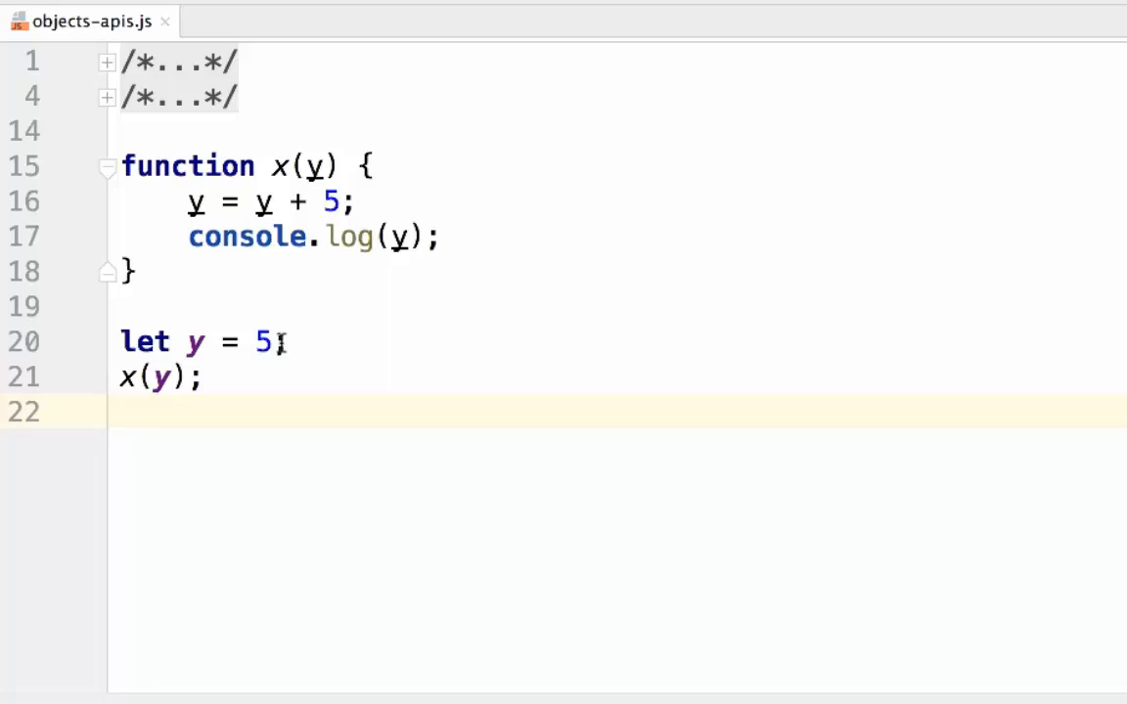
text(console.log(y);)
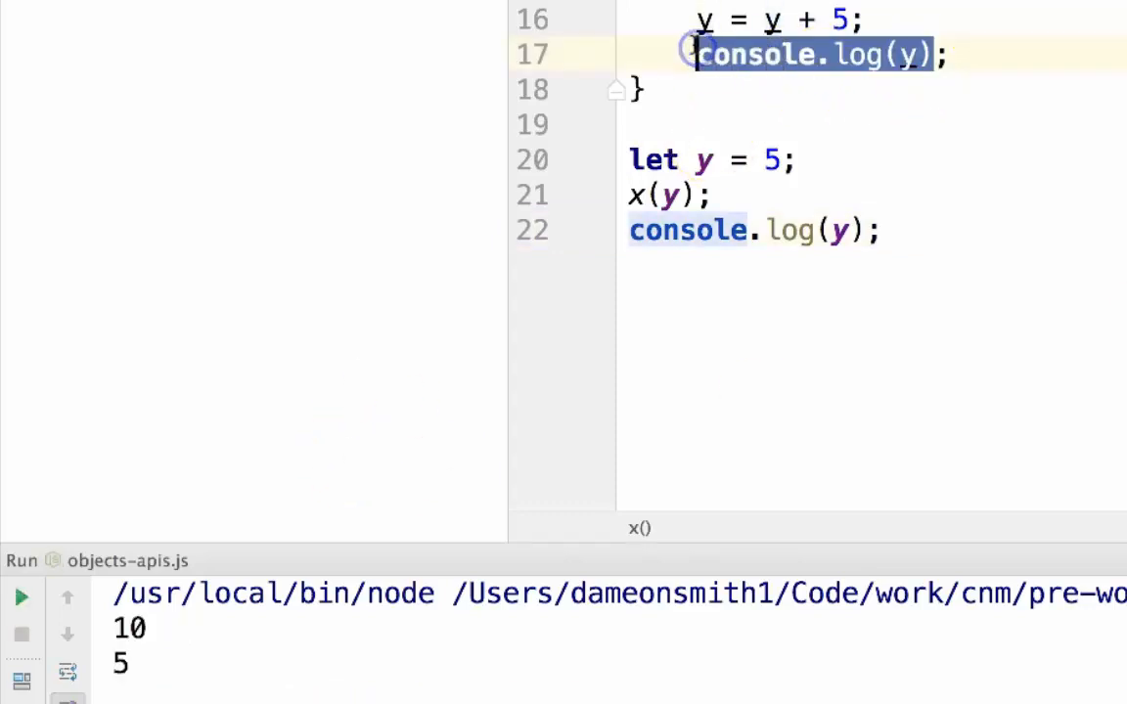
mouse_move(708, 493)
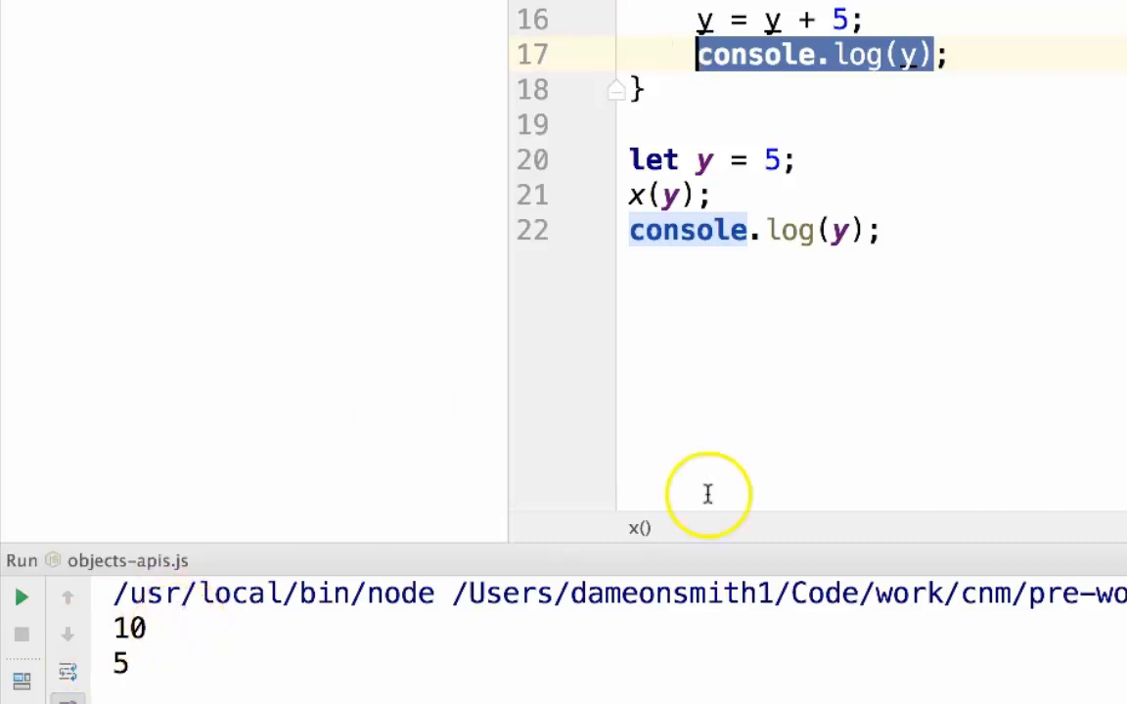
mouse_move(751, 205)
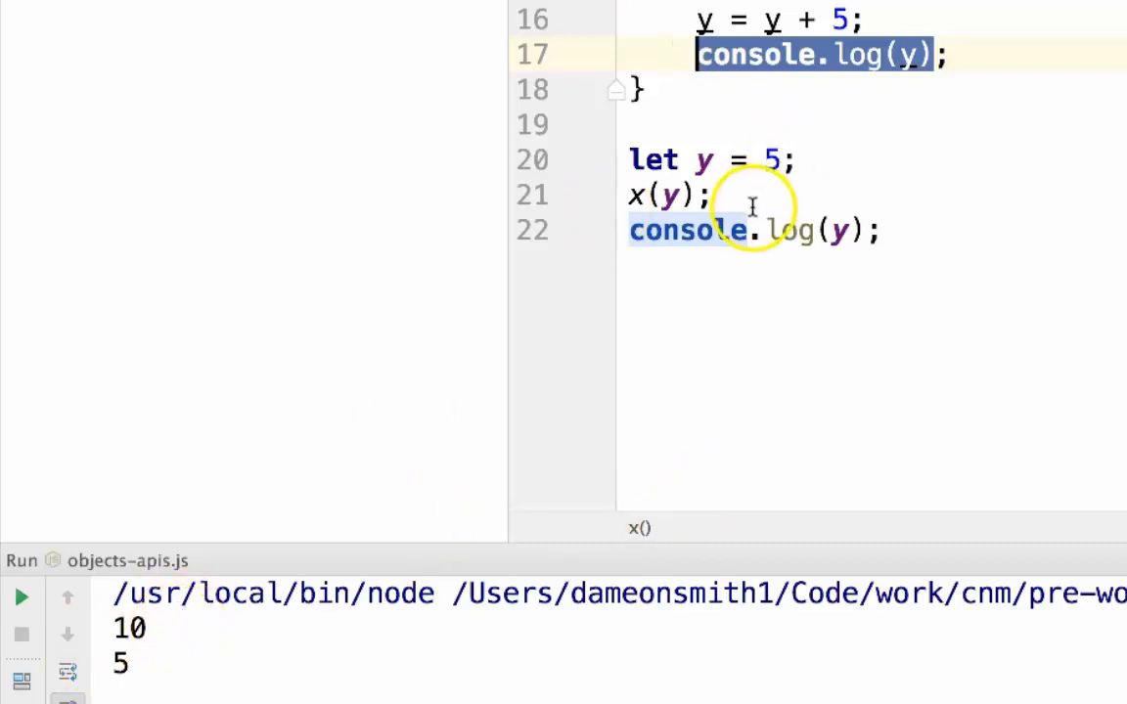
mouse_move(180, 658)
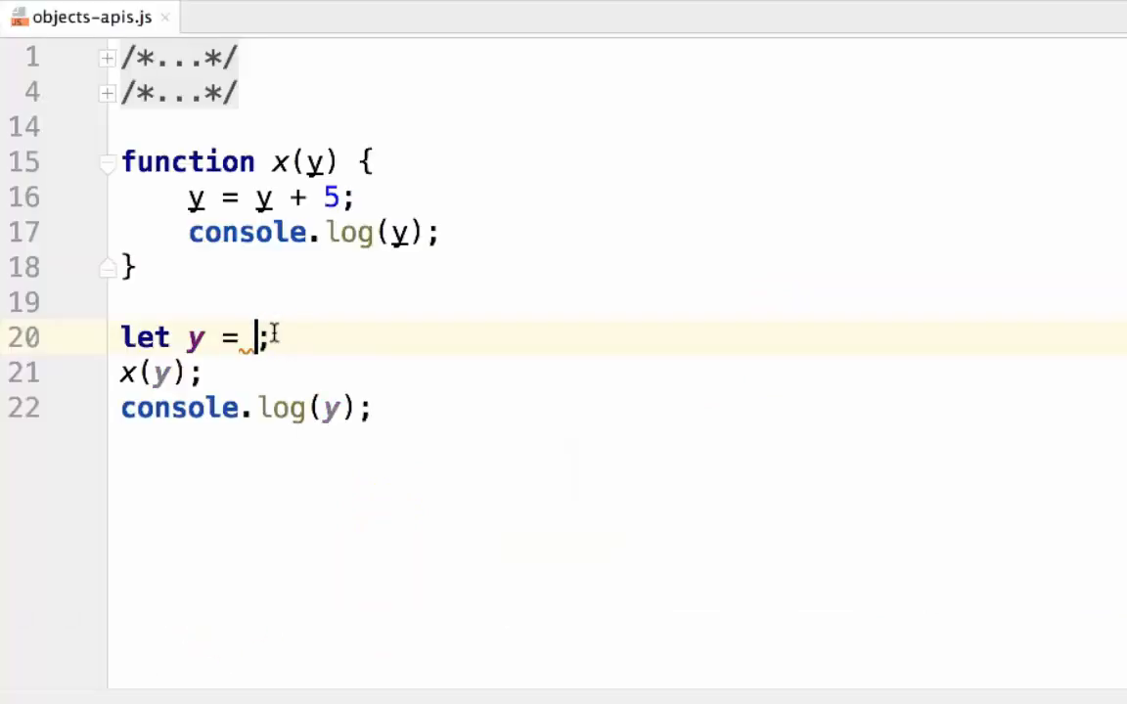
Make y an object literal with name: "Tom" and num: 10.
text({)
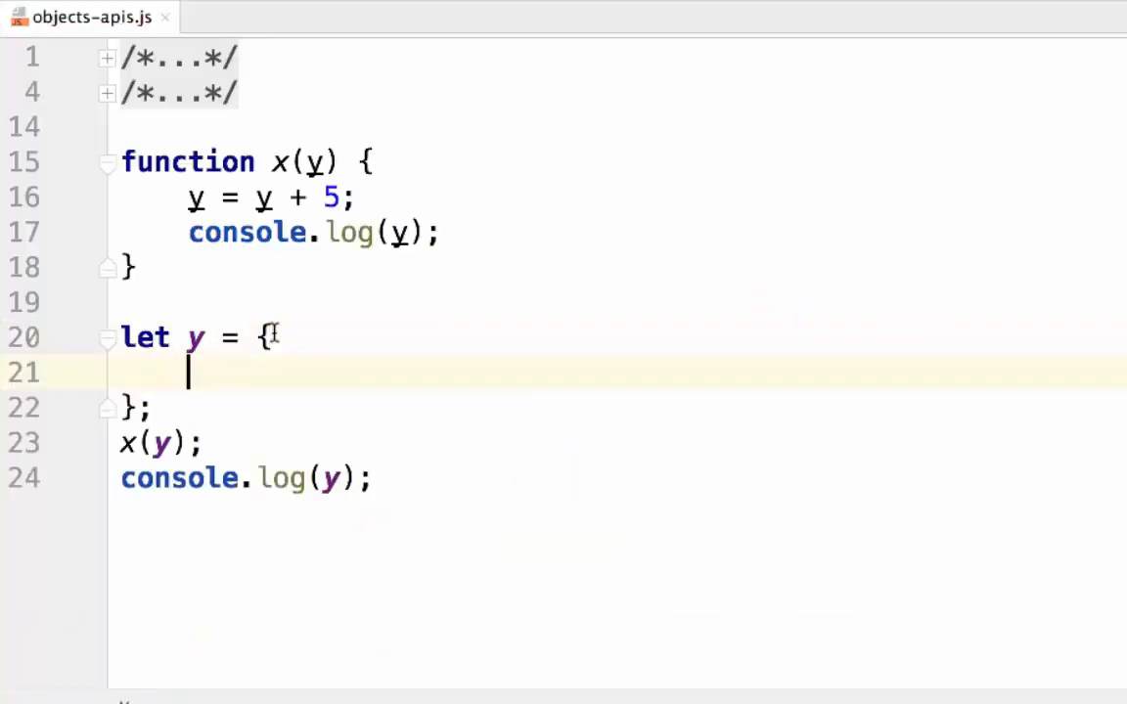
text(name: ")
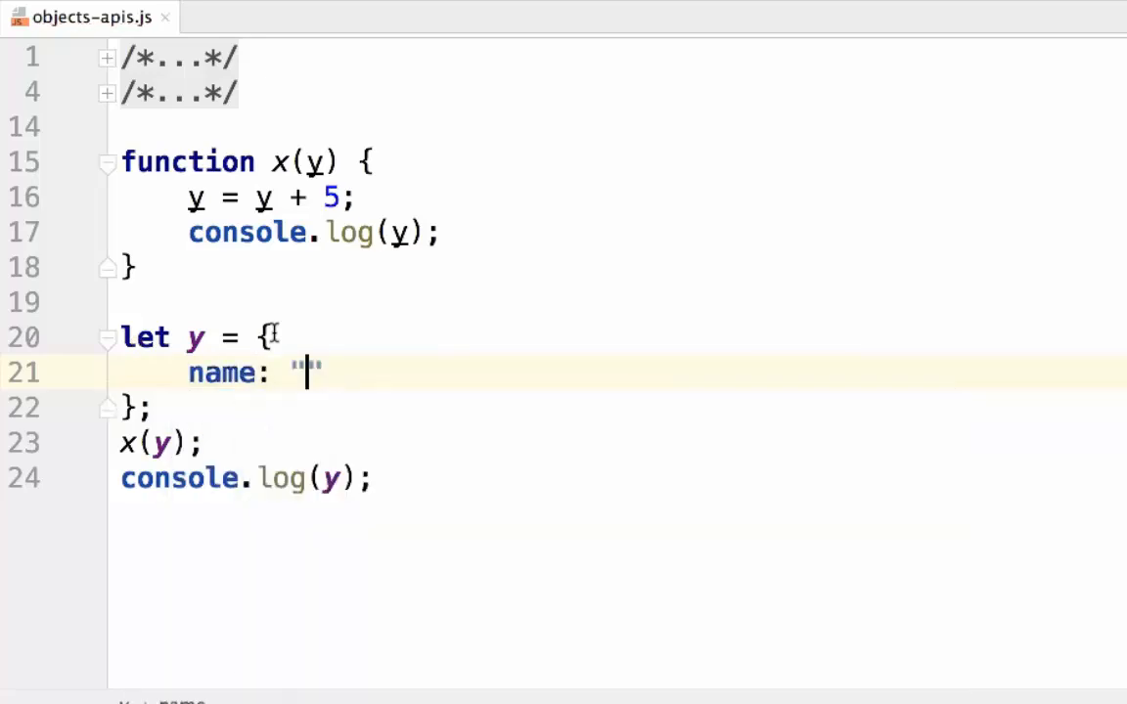
text(Tom",)
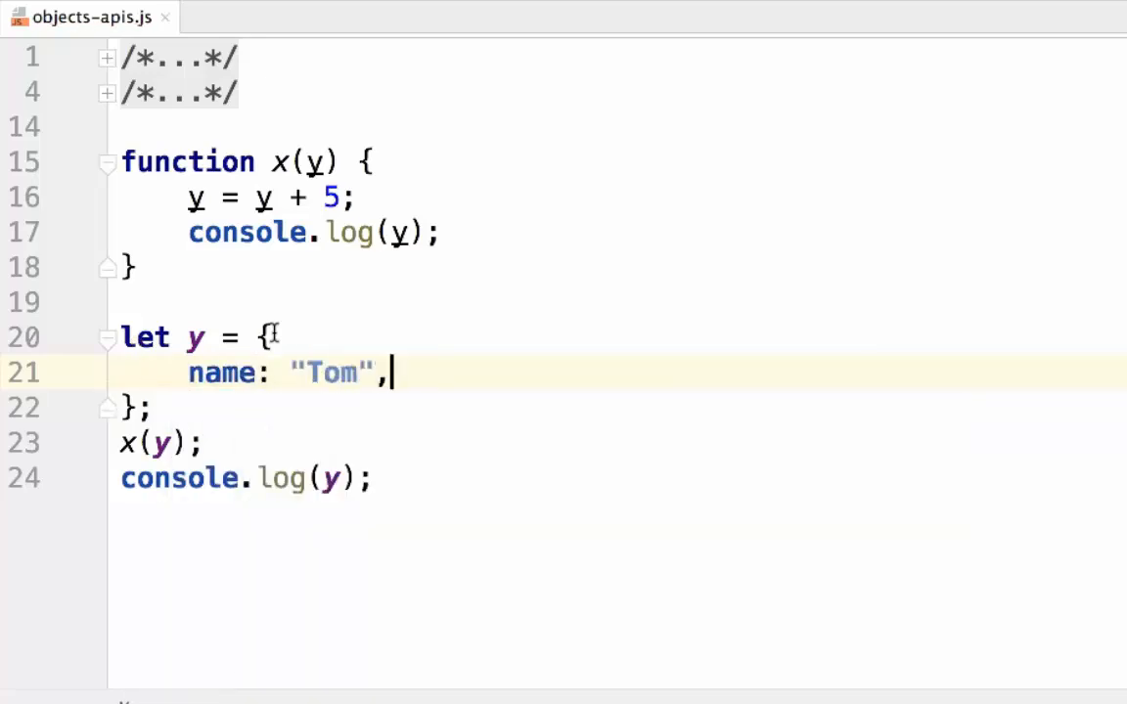
key(Enter)
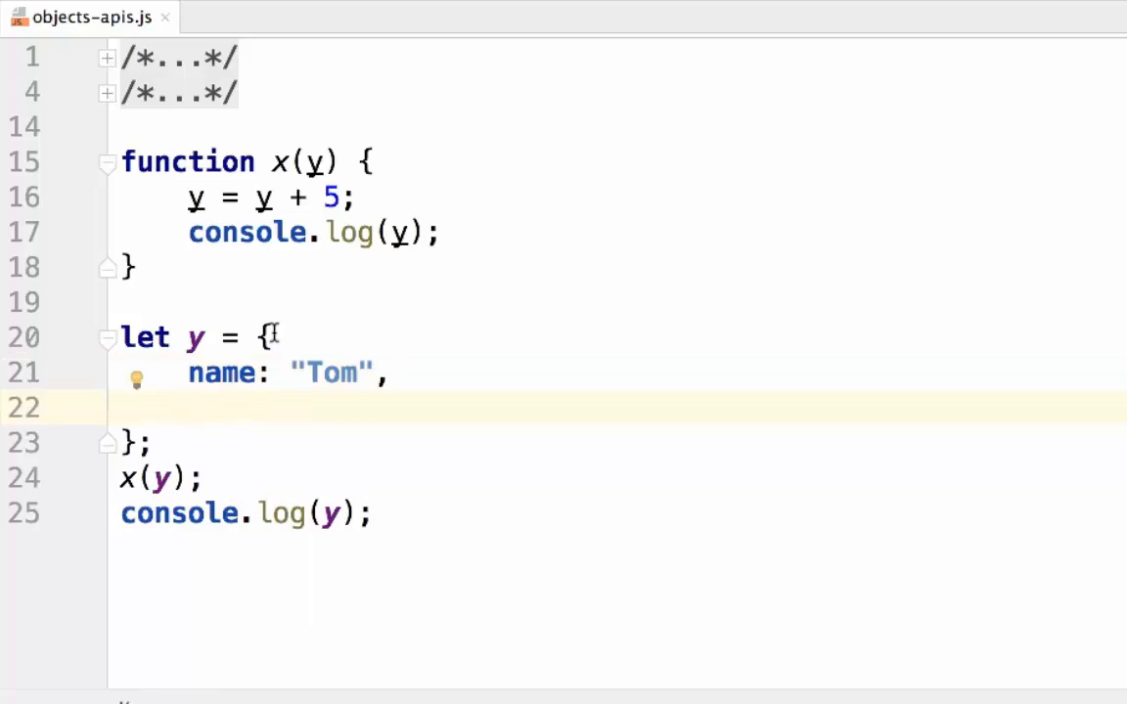
text(num:)
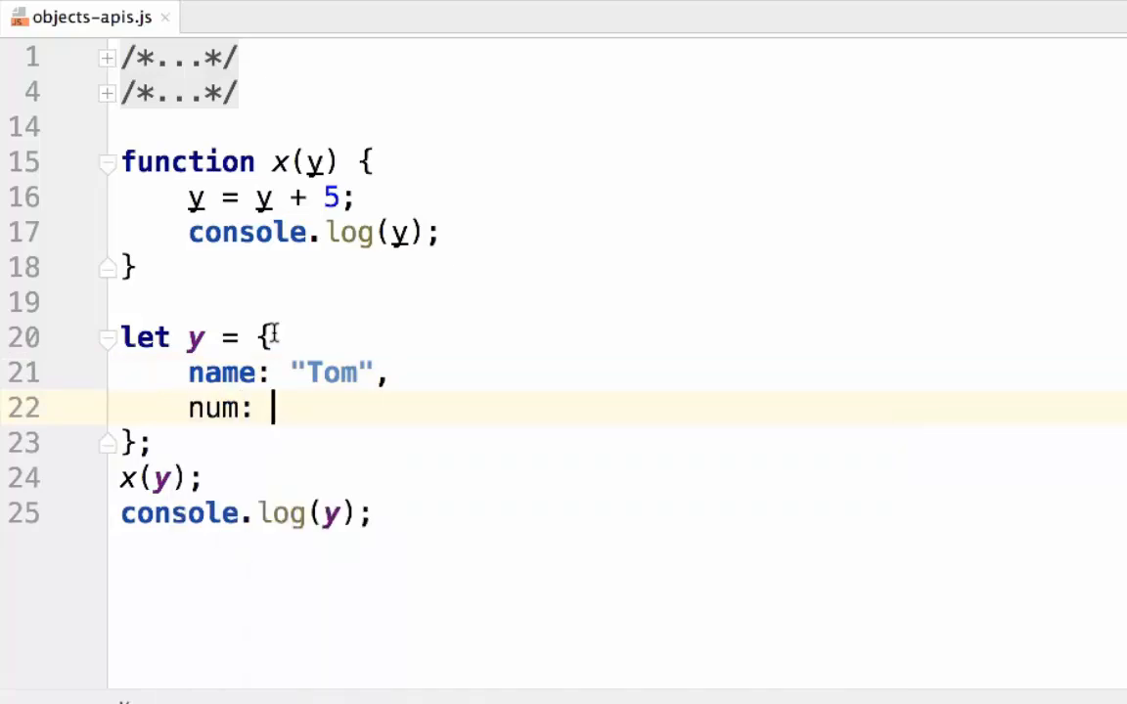
text(')
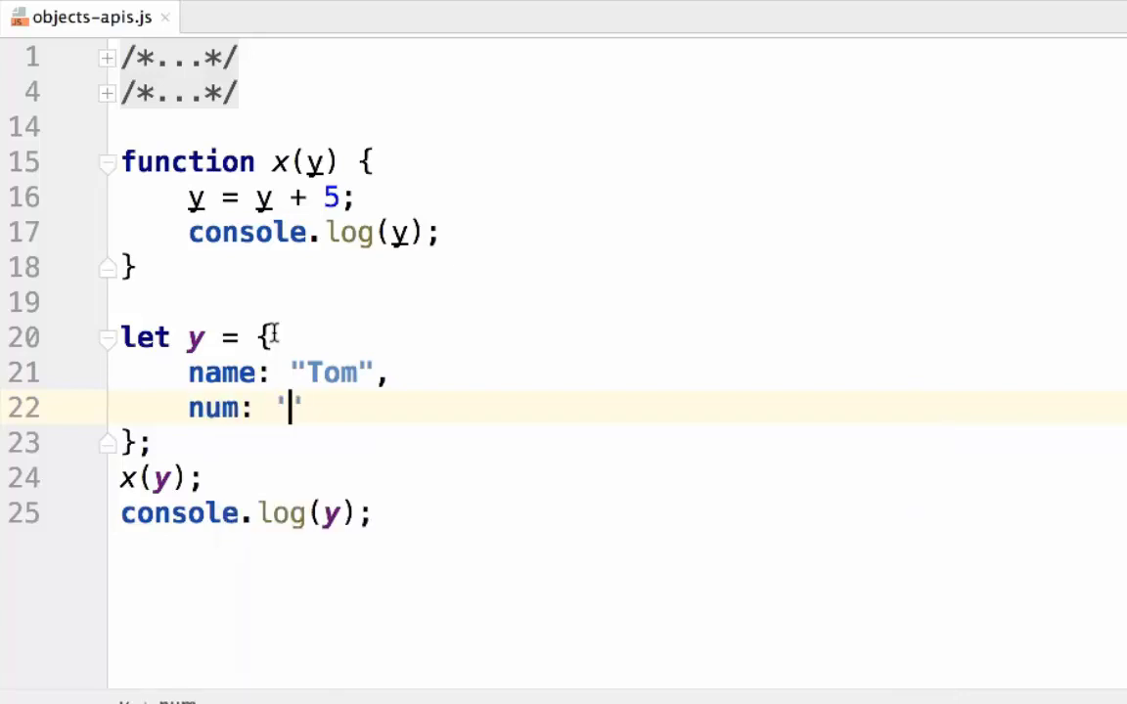
text(10;)
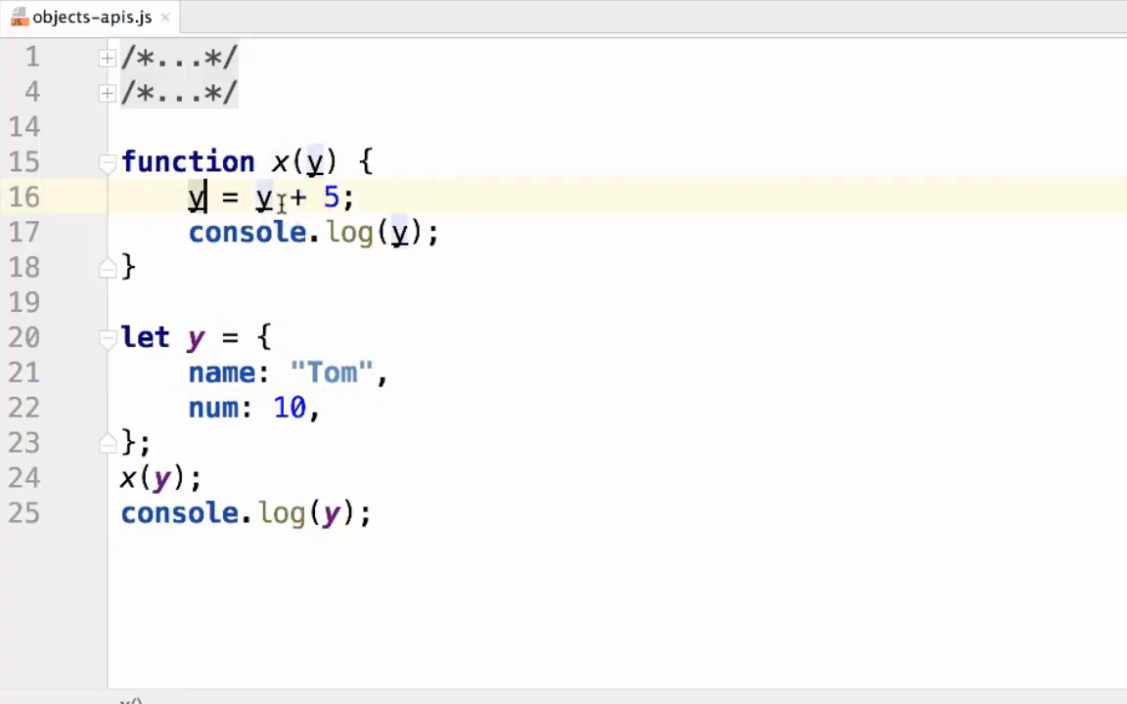
Change line 16 to y.num = y.num + 5 using autocomplete.
text(.num)
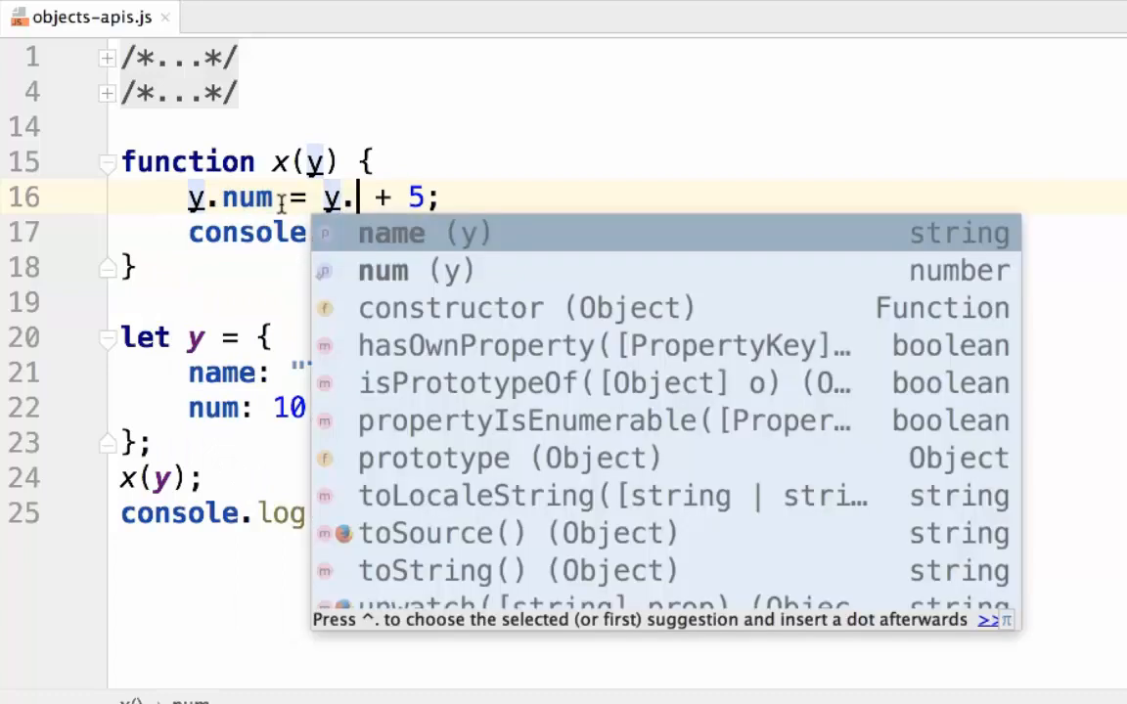
text(num)
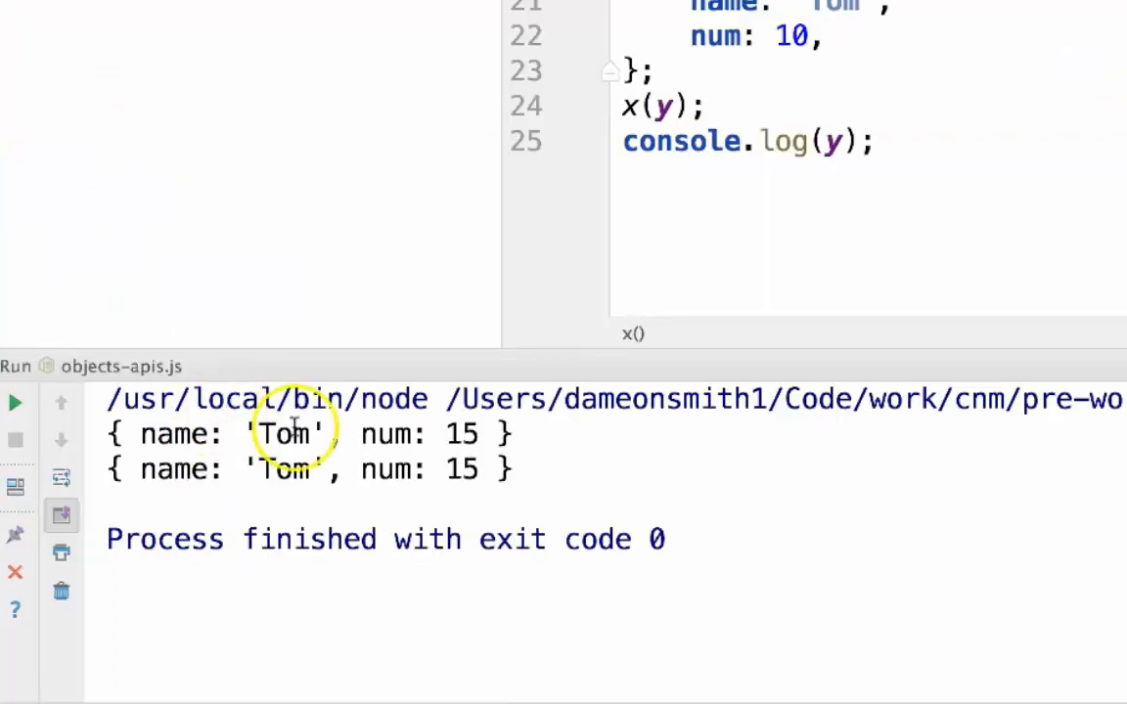
double_click(389, 470)
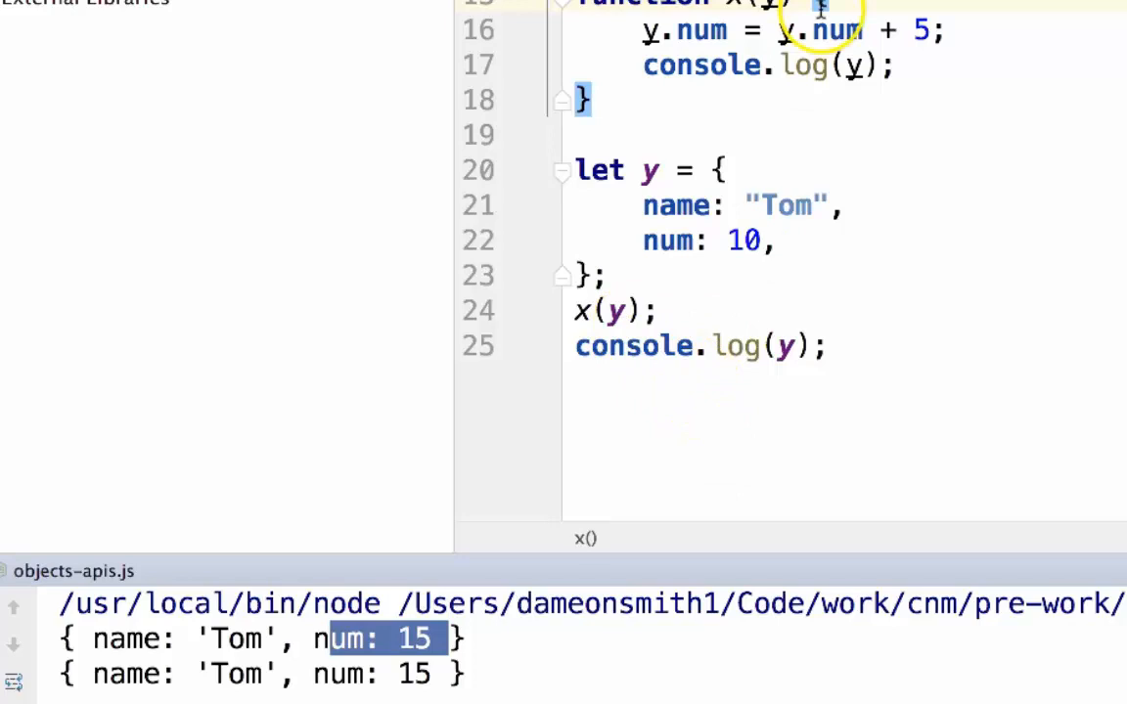
mouse_move(636, 186)
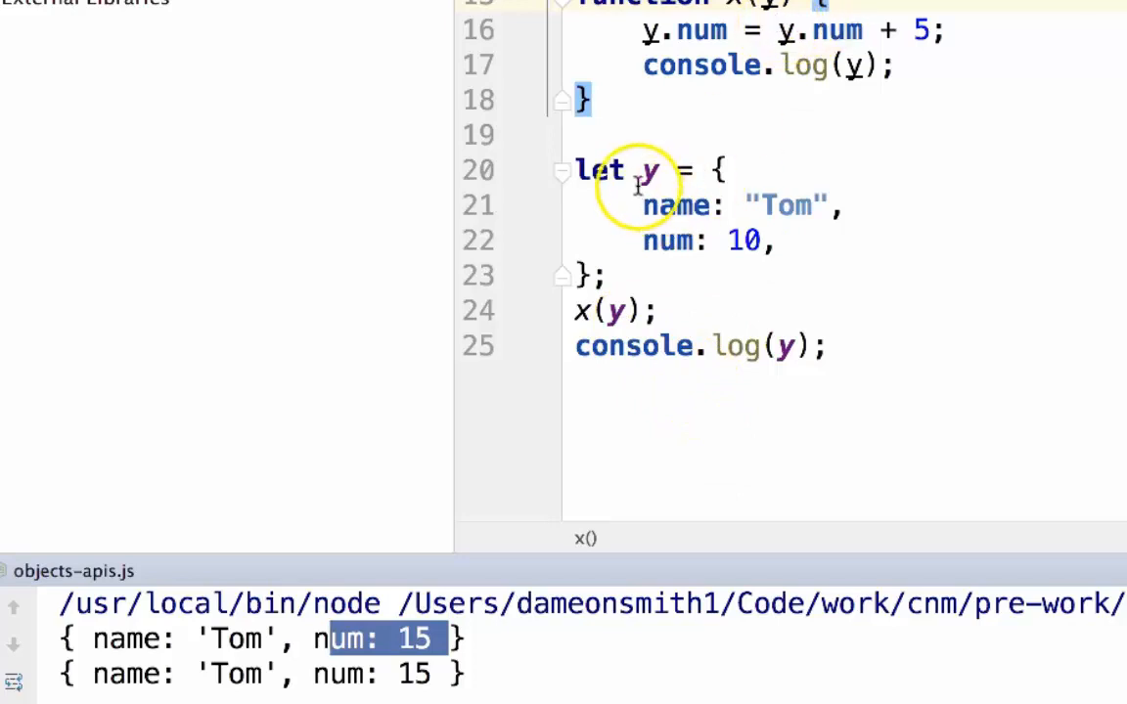
mouse_move(790, 323)
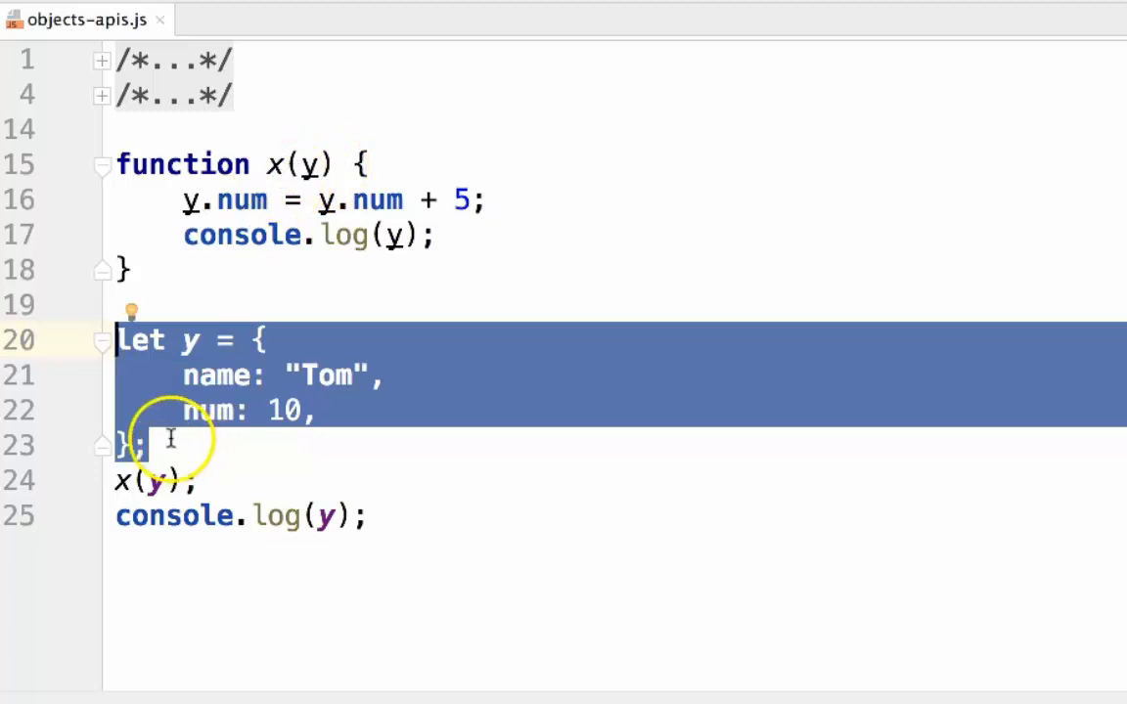
mouse_move(294, 309)
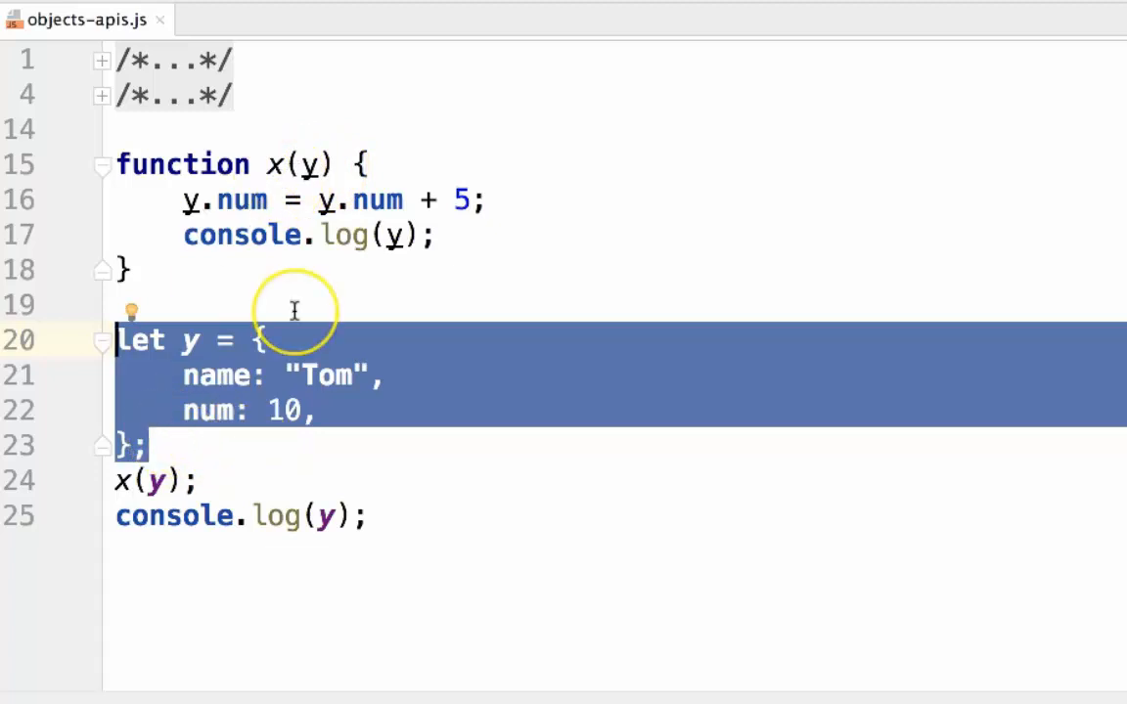
mouse_move(195, 258)
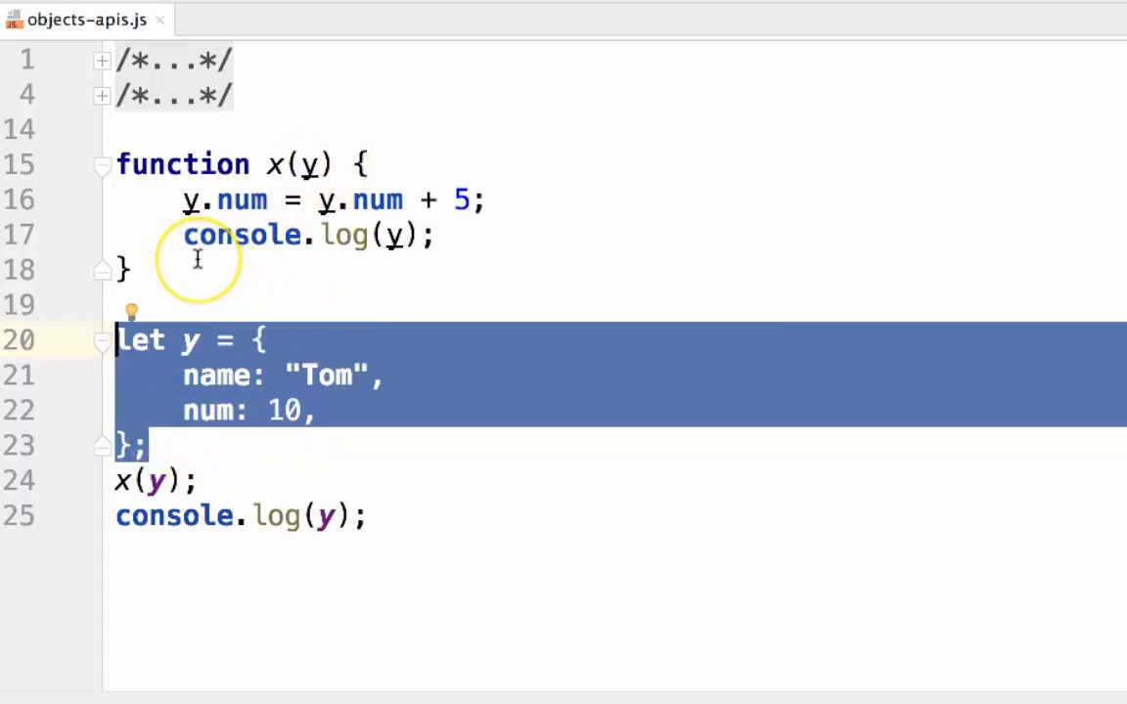
mouse_move(299, 560)
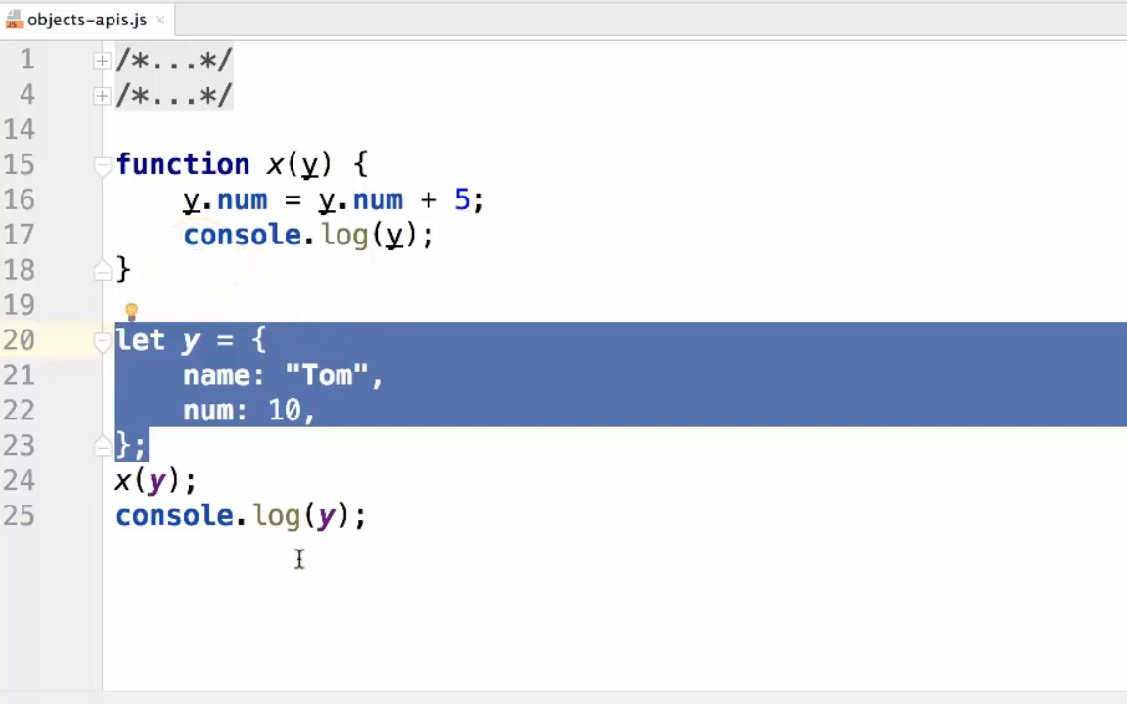